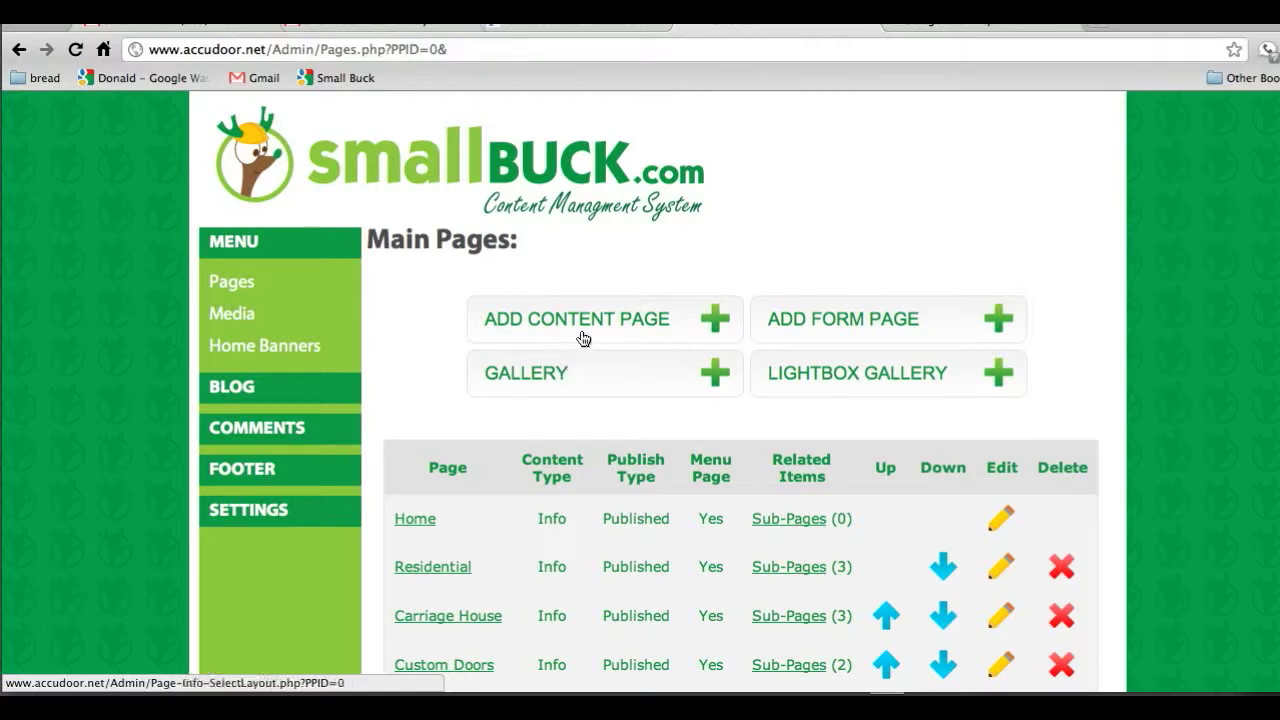
- Add a new content page using the wide-image-over-three-columns layout
click(575, 319)
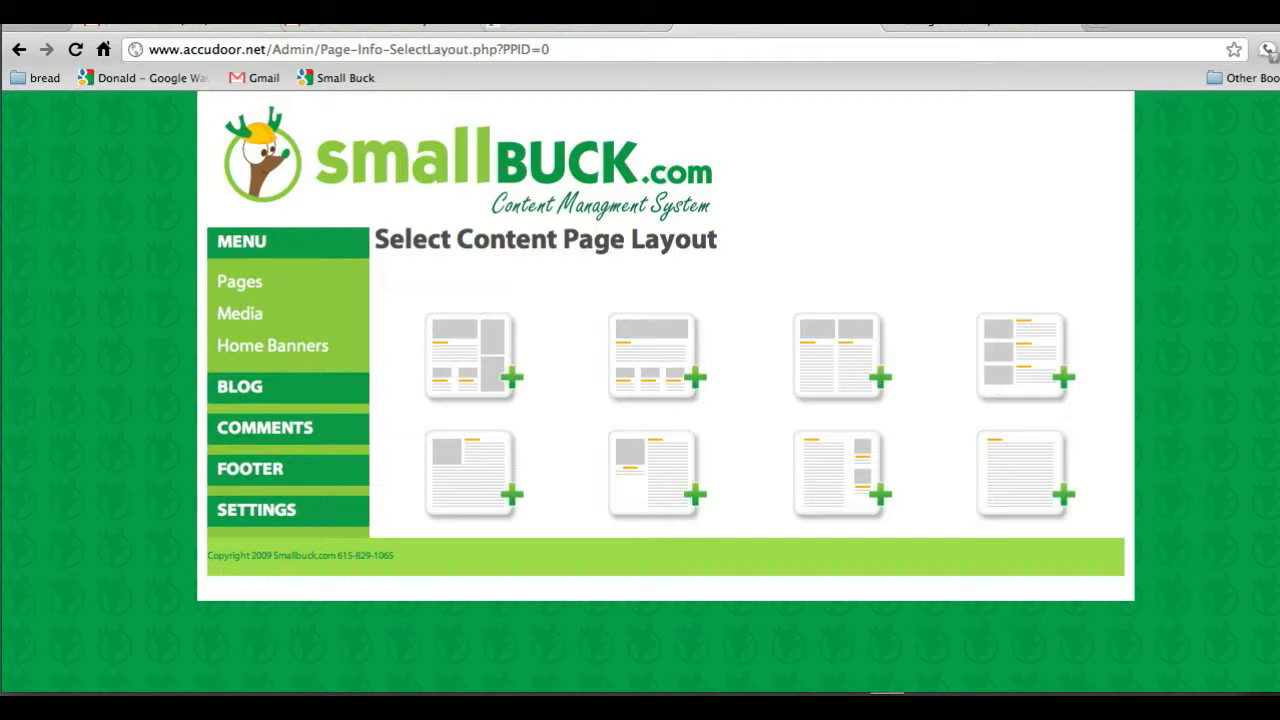
click(653, 355)
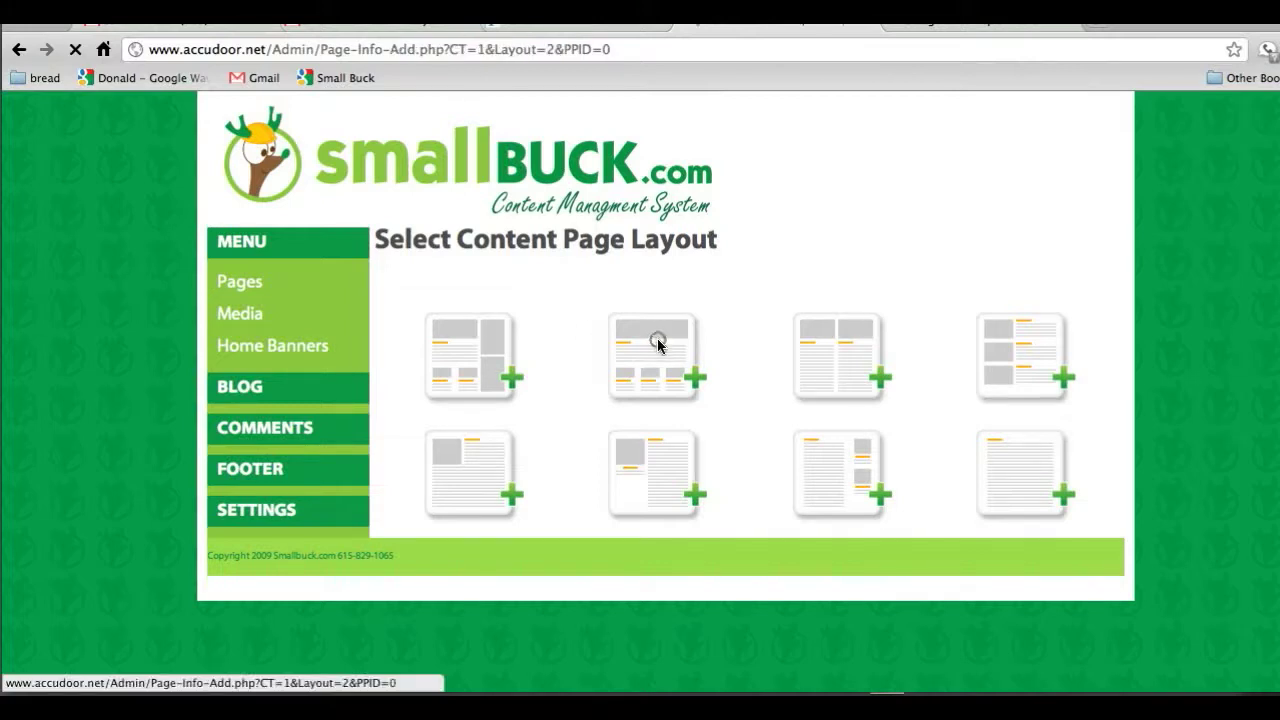
- Clear the placeholder text from the new page's editor, leaving an empty body
click(652, 357)
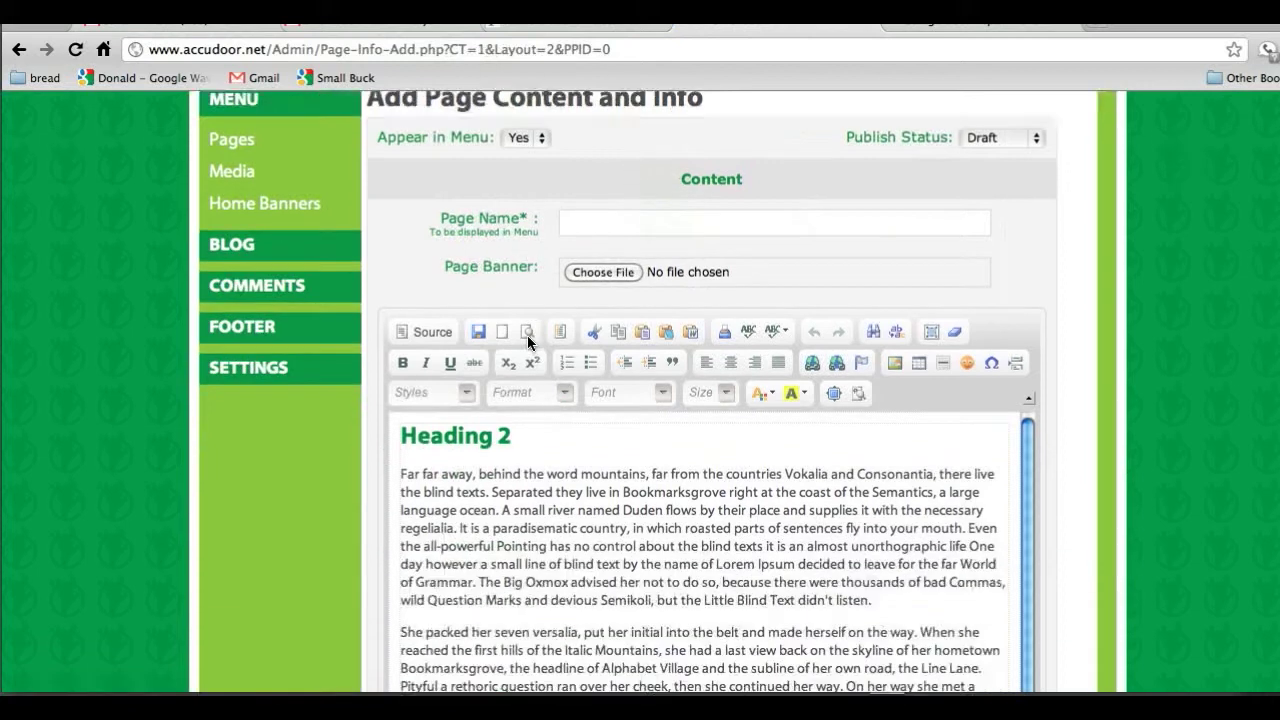
scroll(down, 3)
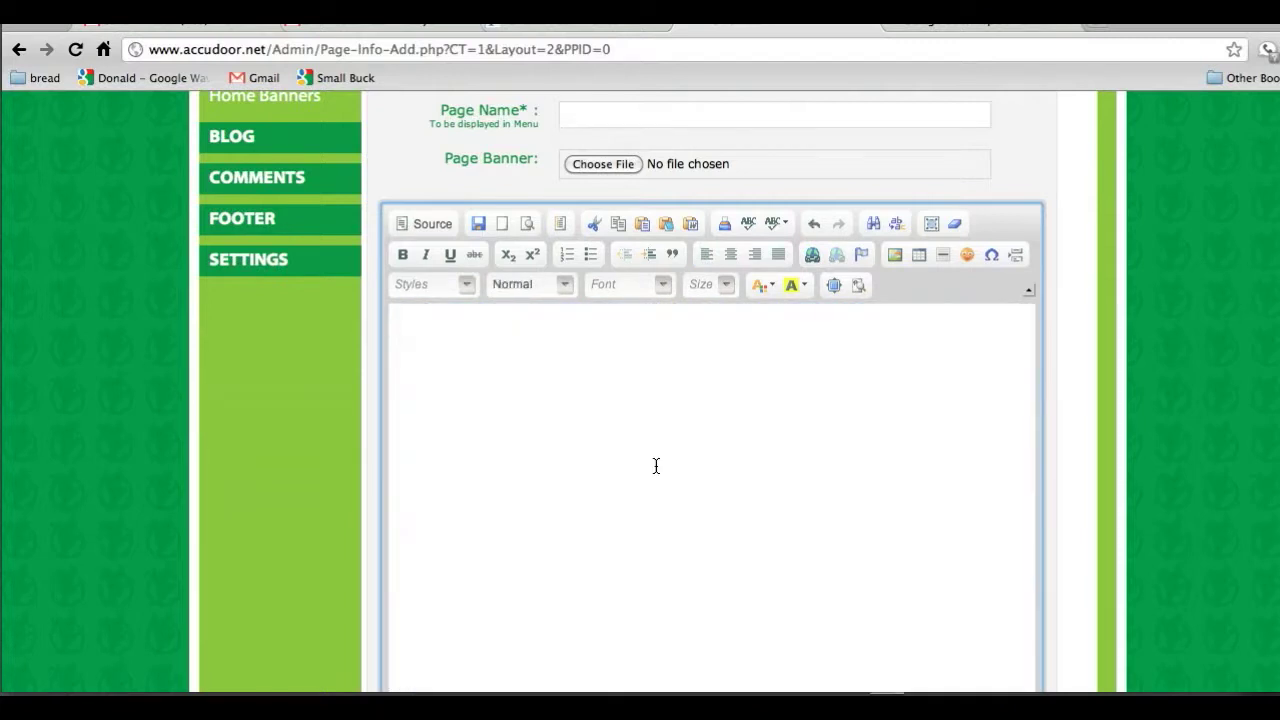
scroll(down, 3)
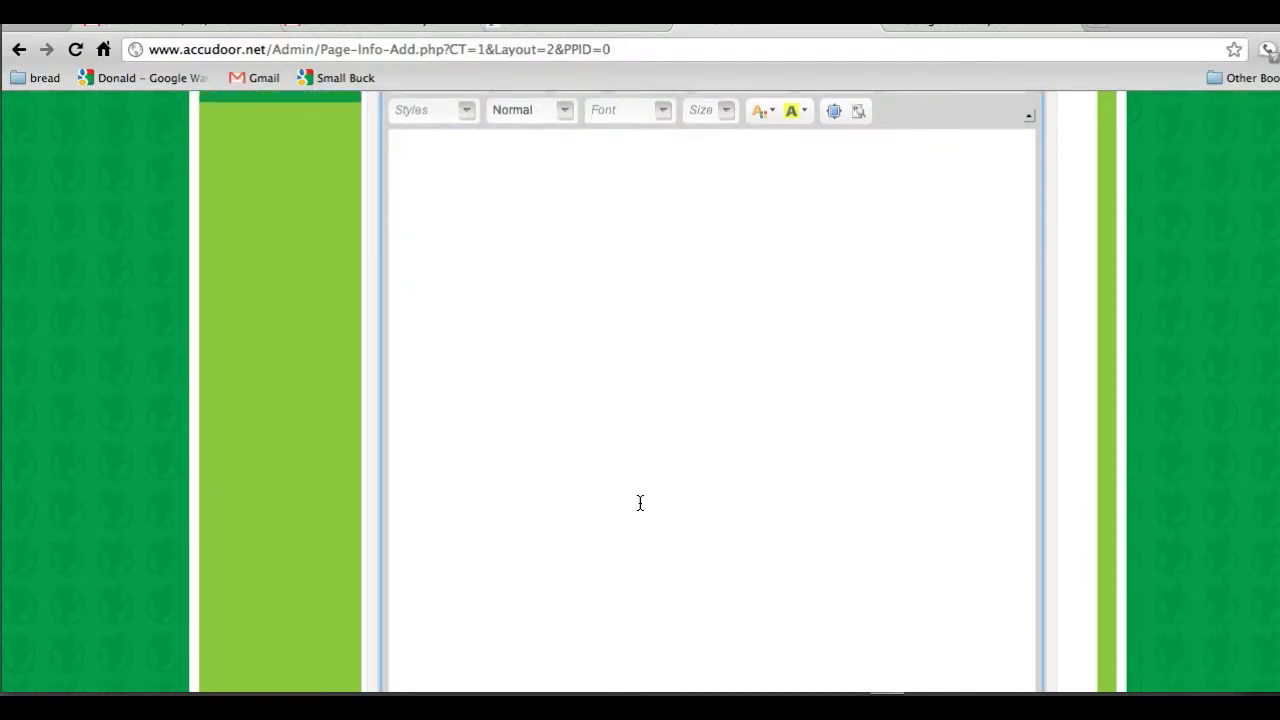
scroll(up, 3)
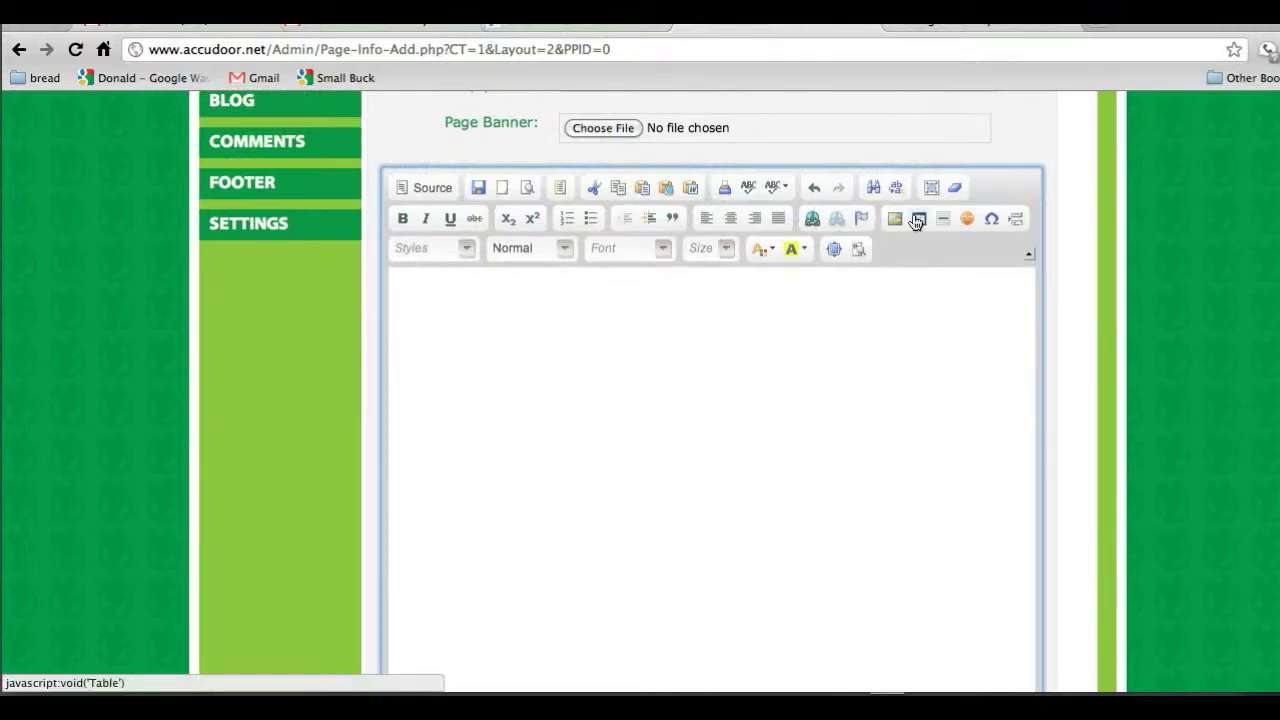
click(917, 218)
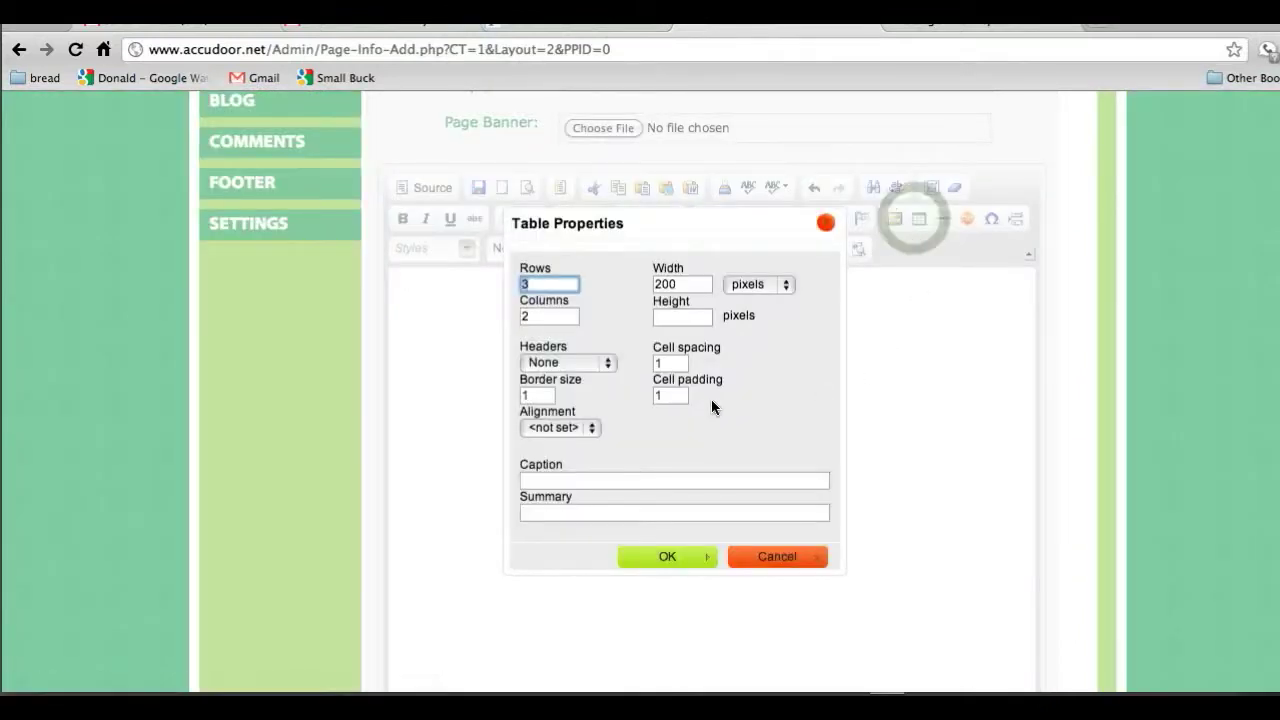
mouse_move(777, 408)
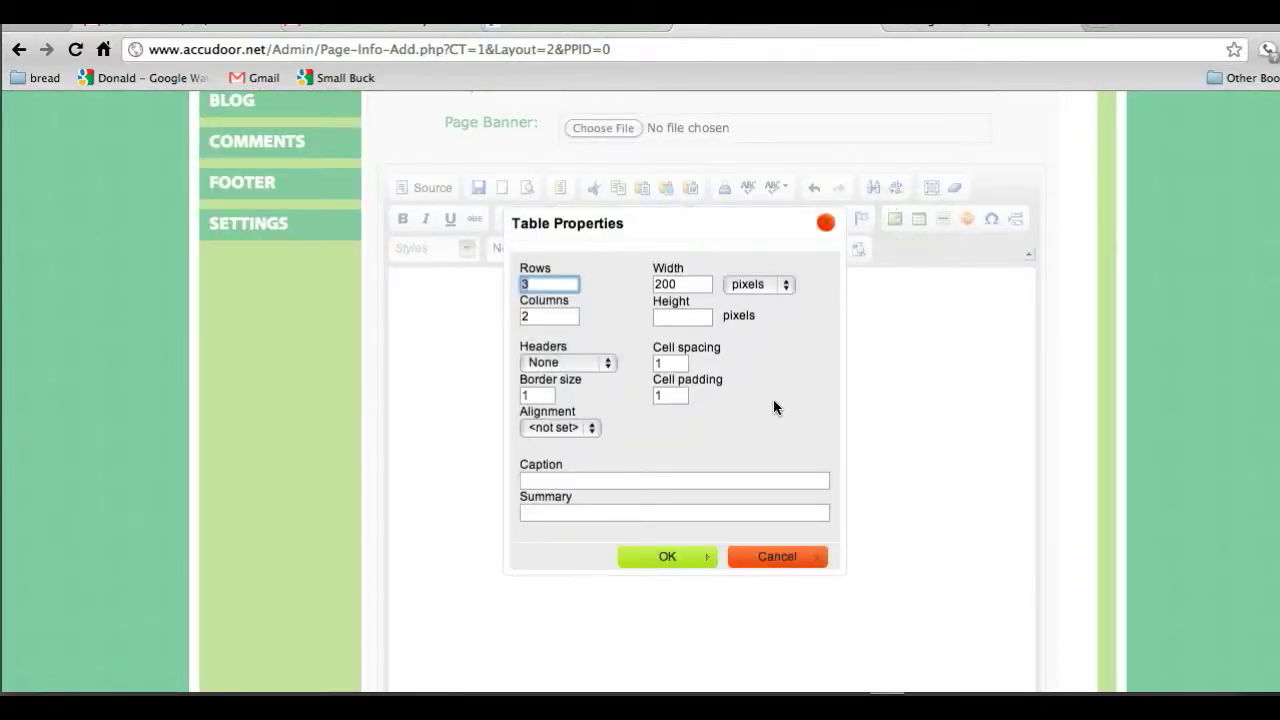
mouse_move(753, 470)
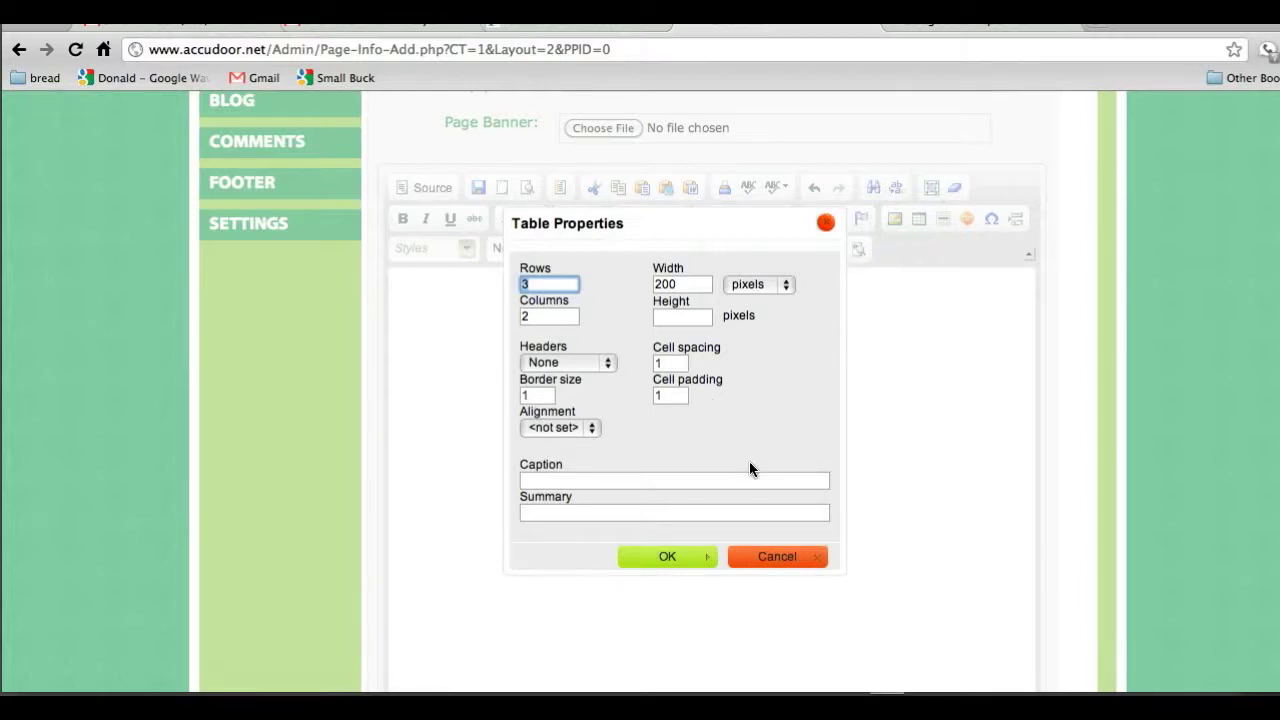
click(758, 284)
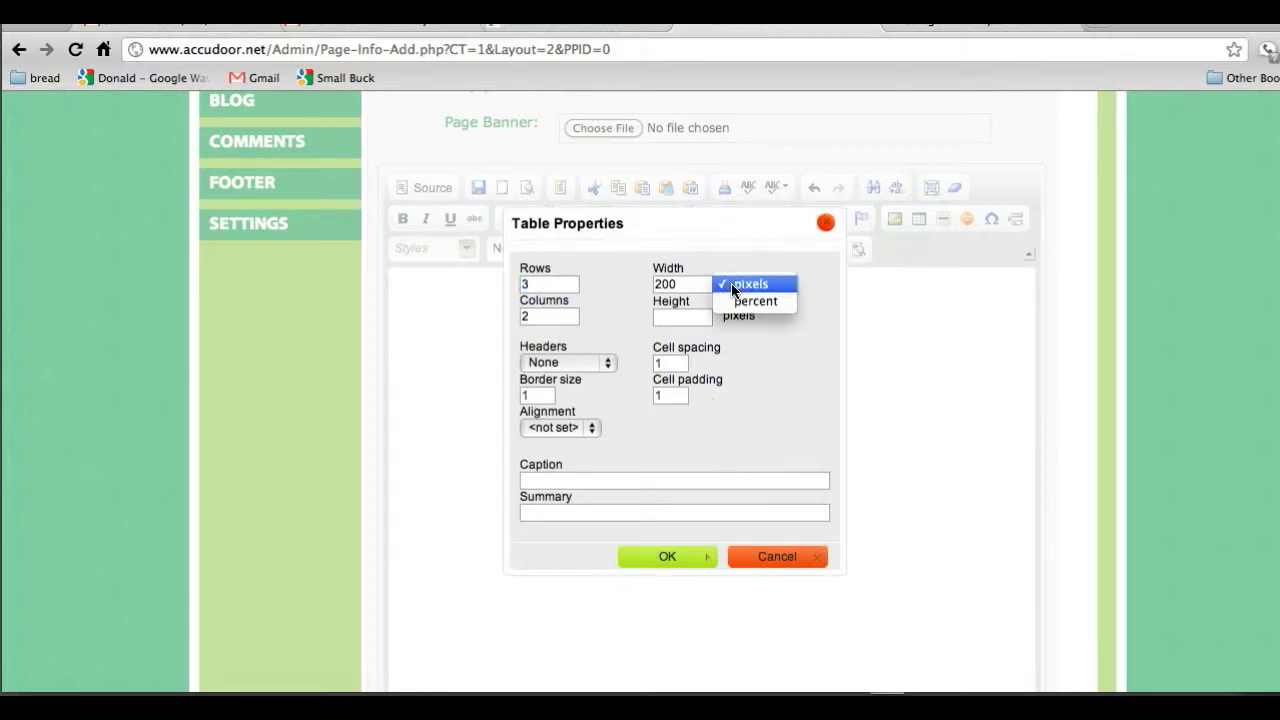
click(754, 301)
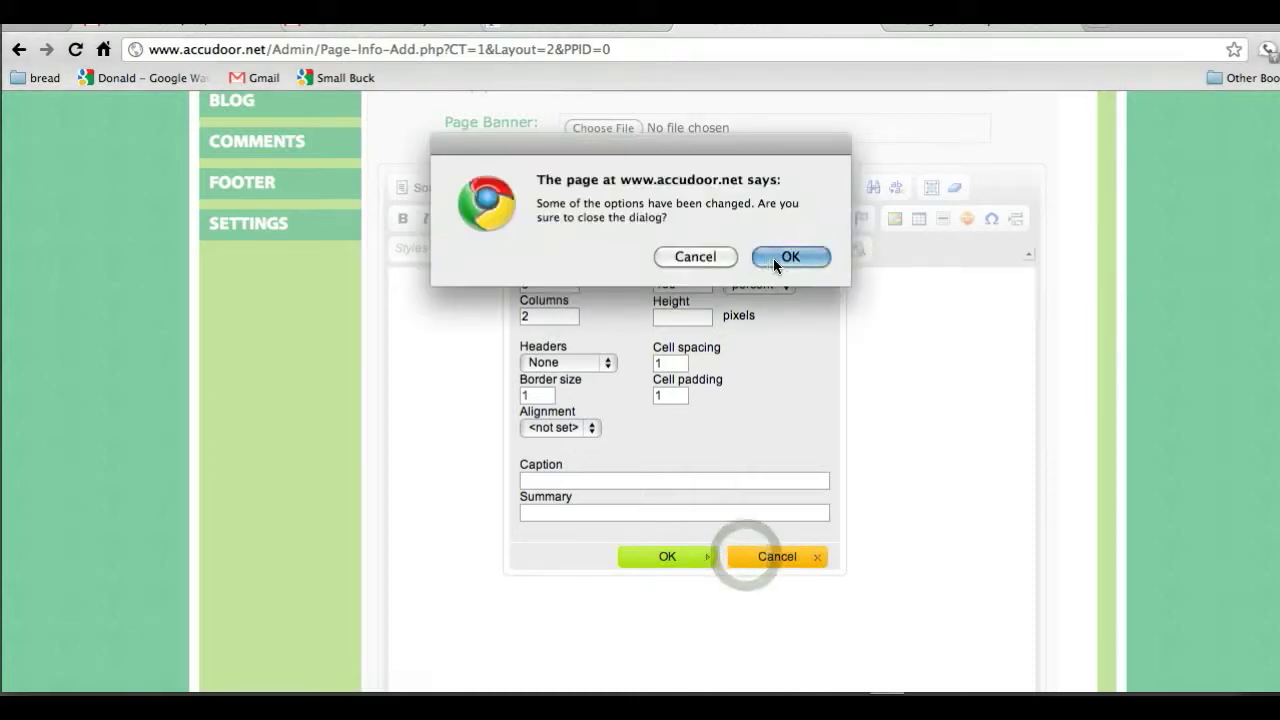
click(789, 256)
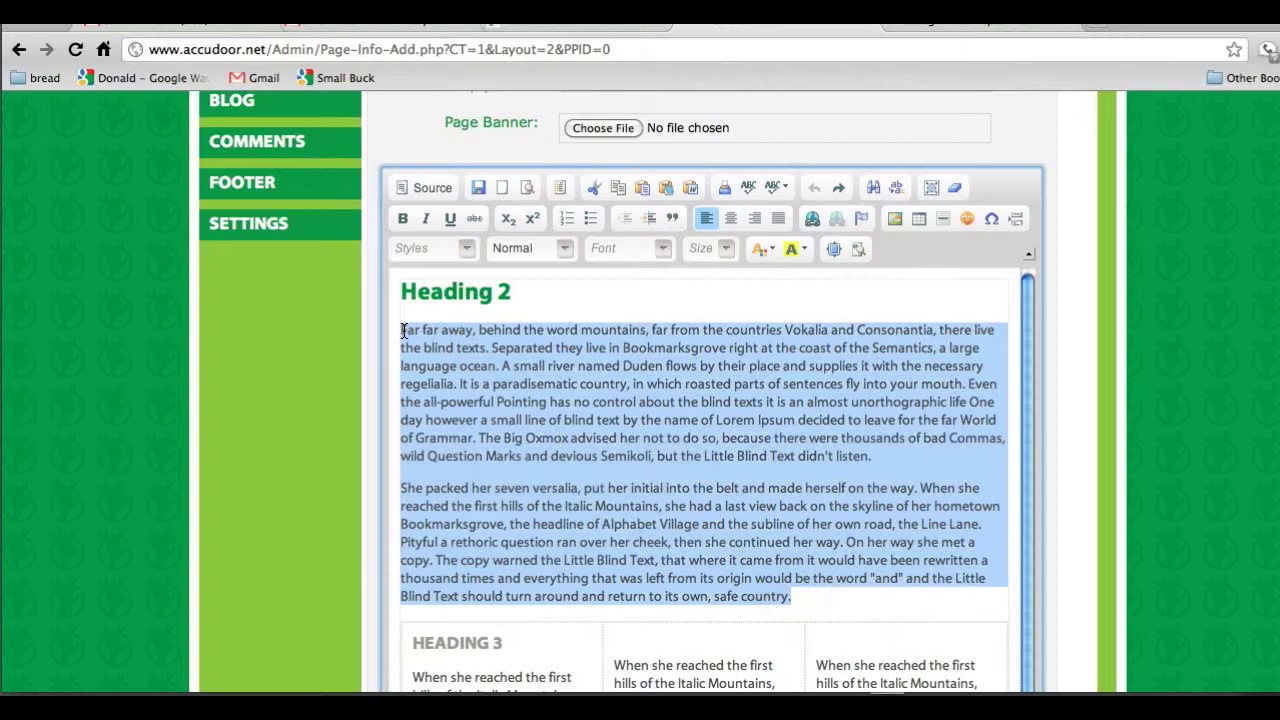
- Type 'Change the text on the page.' in place of the sample paragraphs
text(Change the te)
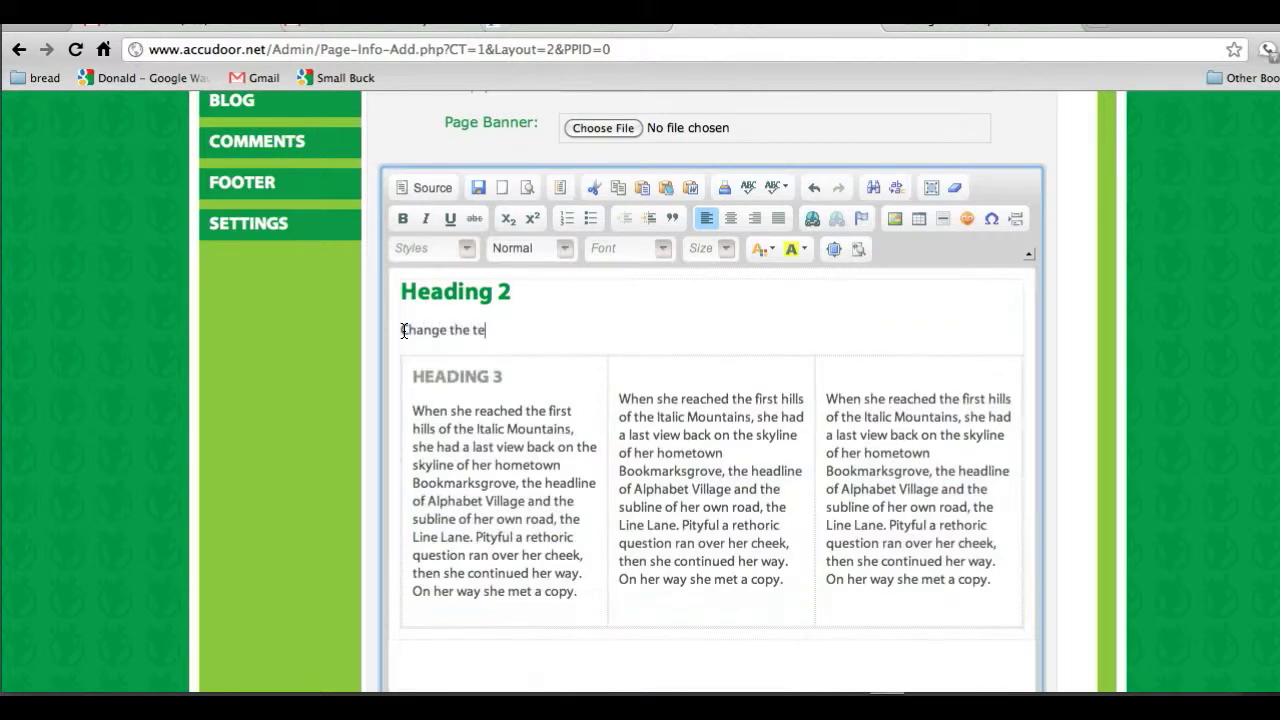
text(xt on te)
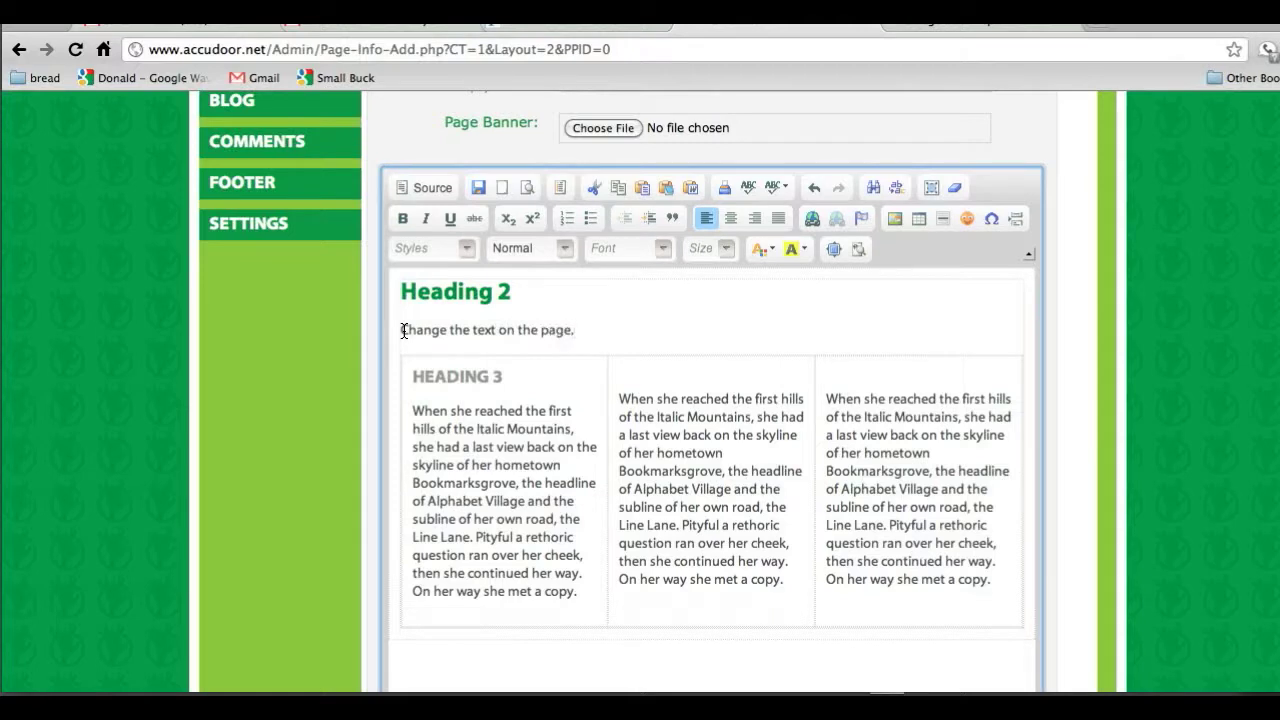
mouse_move(526, 296)
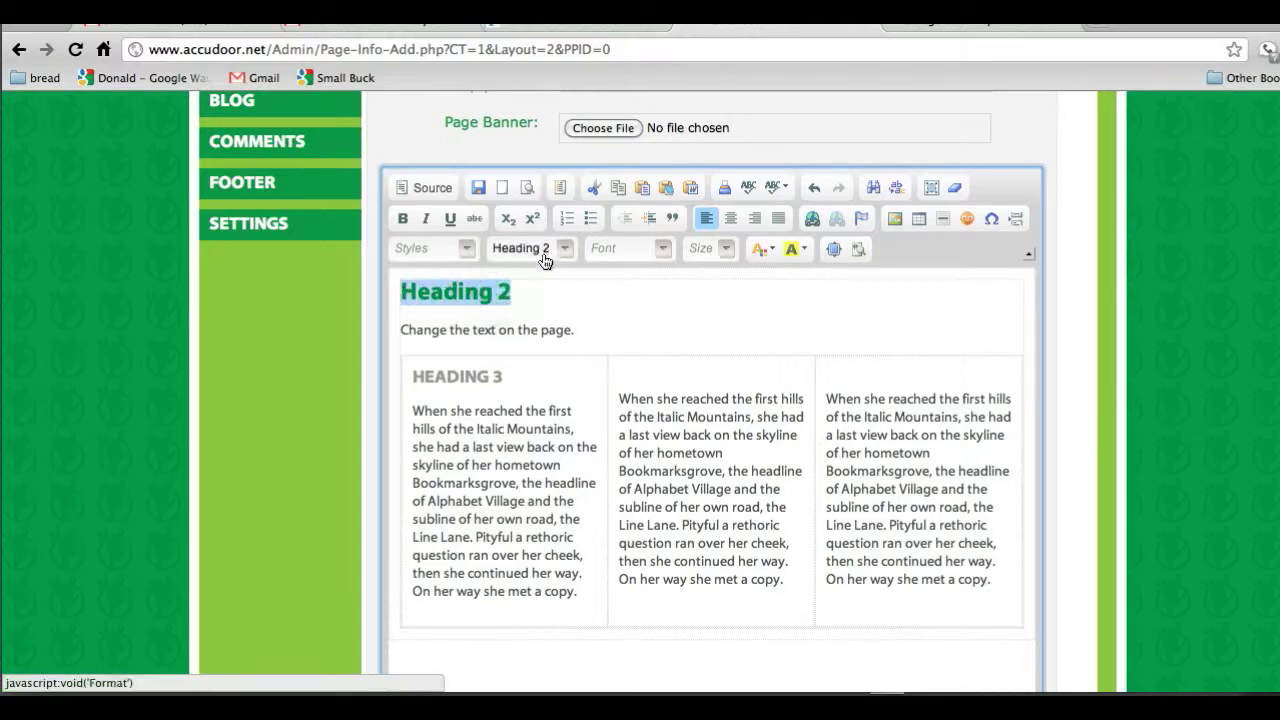
click(563, 248)
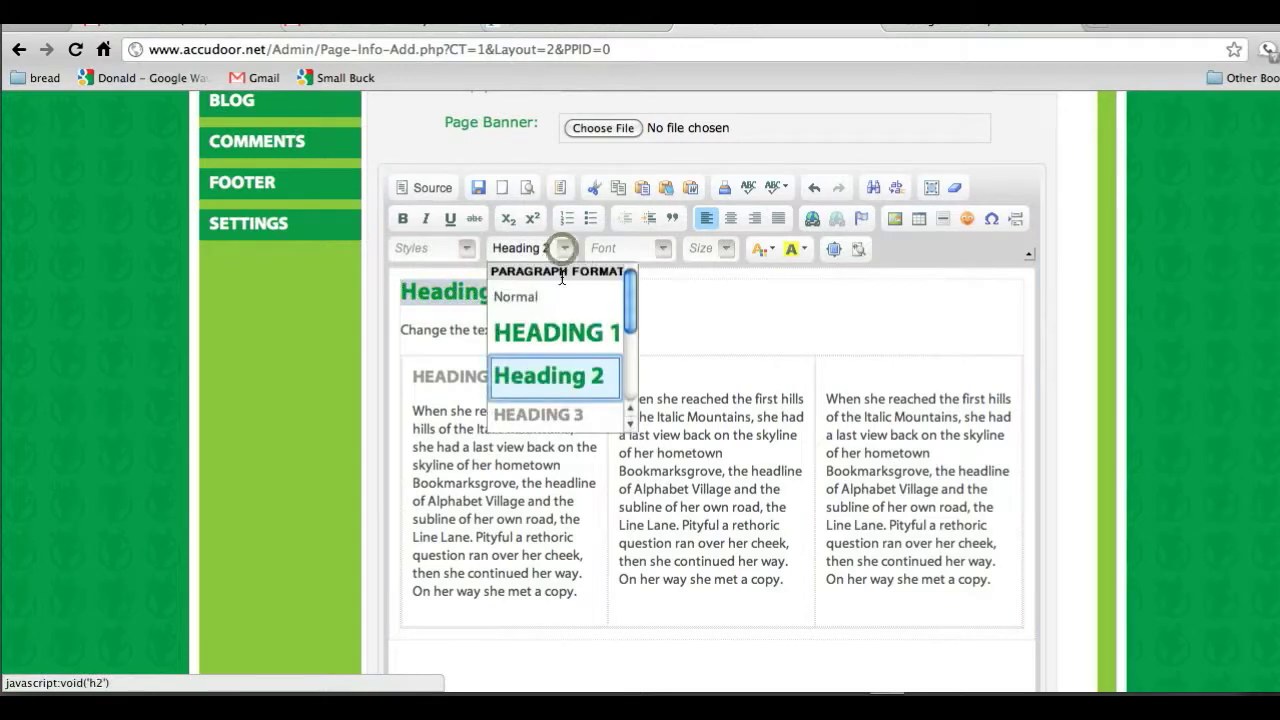
mouse_move(532, 415)
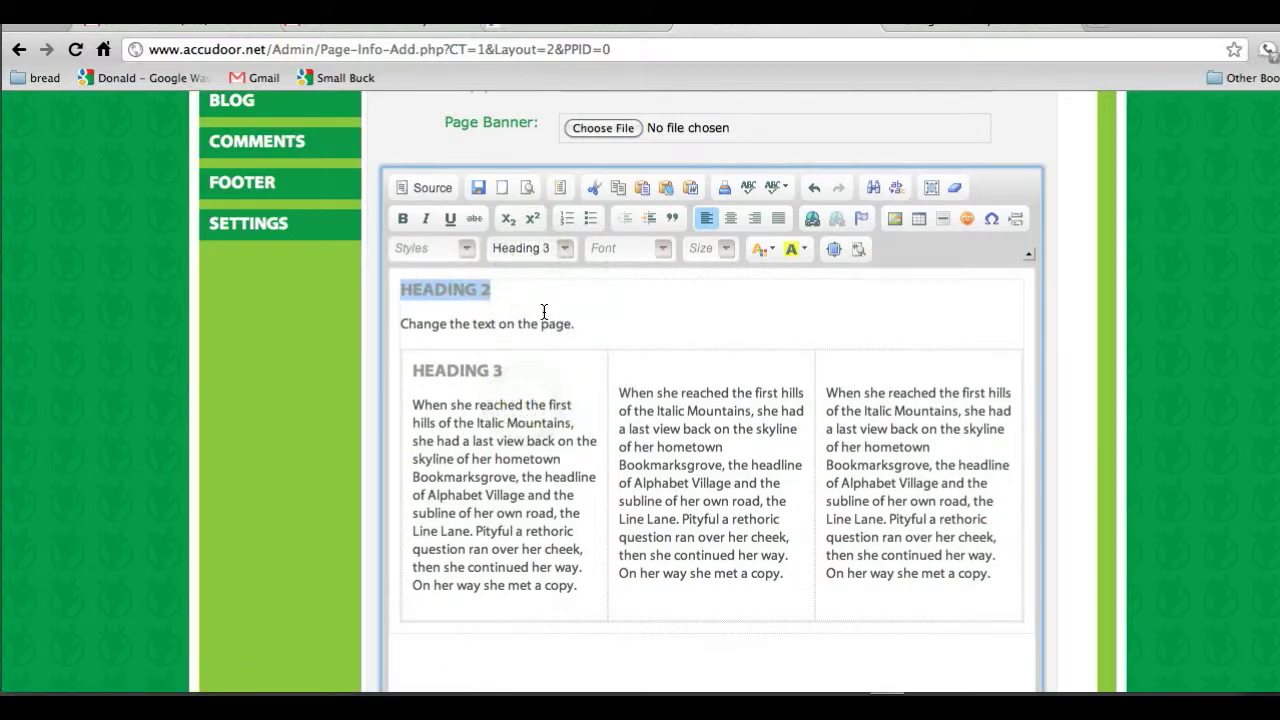
click(530, 248)
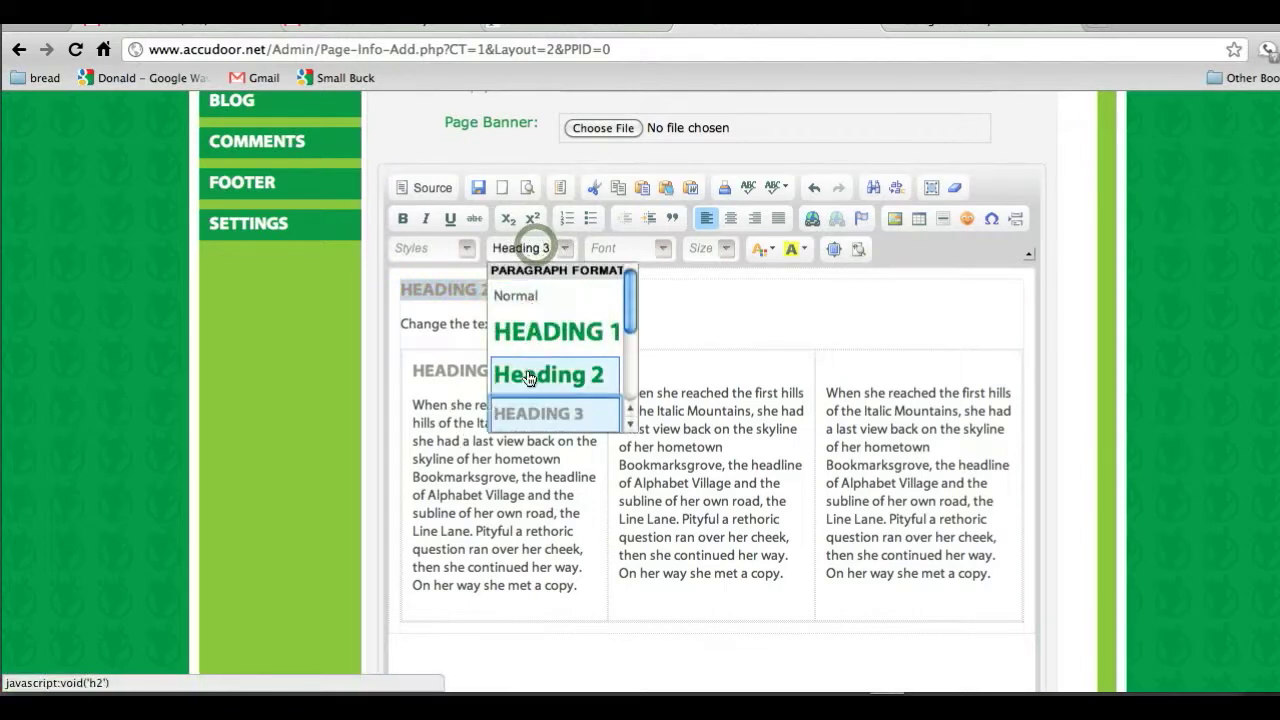
click(553, 374)
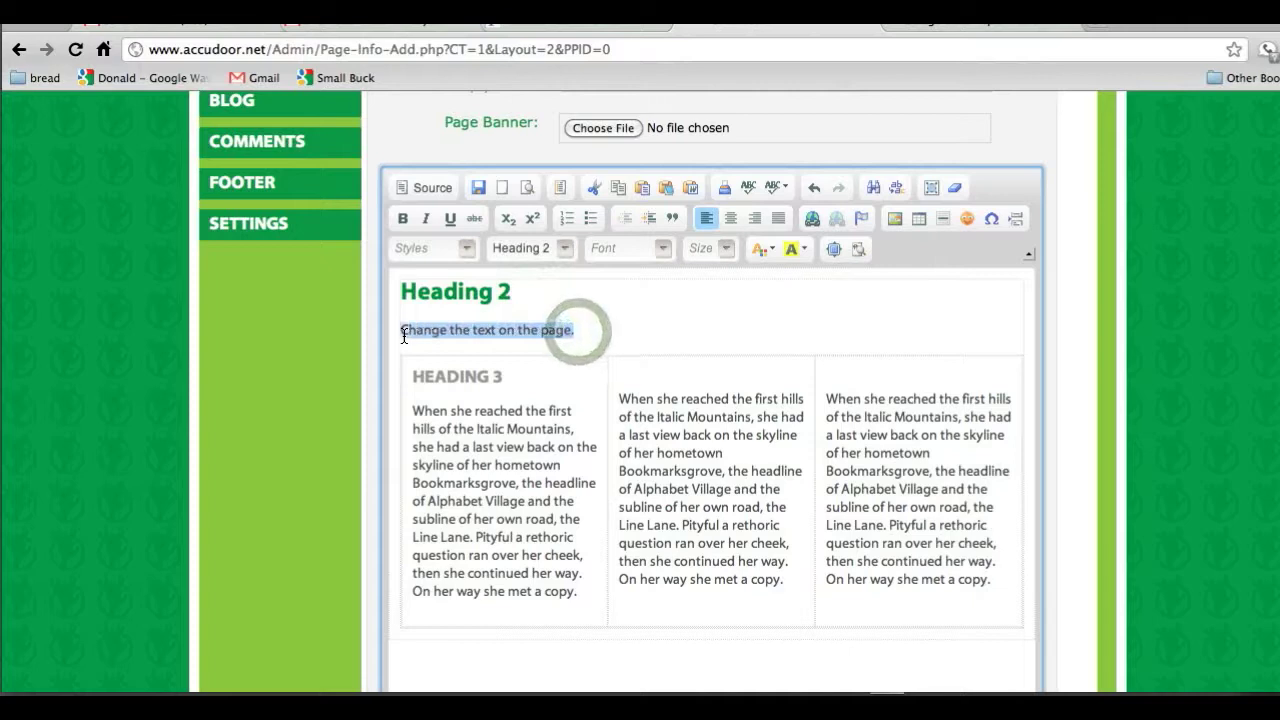
- After browsing fonts and sizes, color the sentence red and type 'Link' below it
click(628, 248)
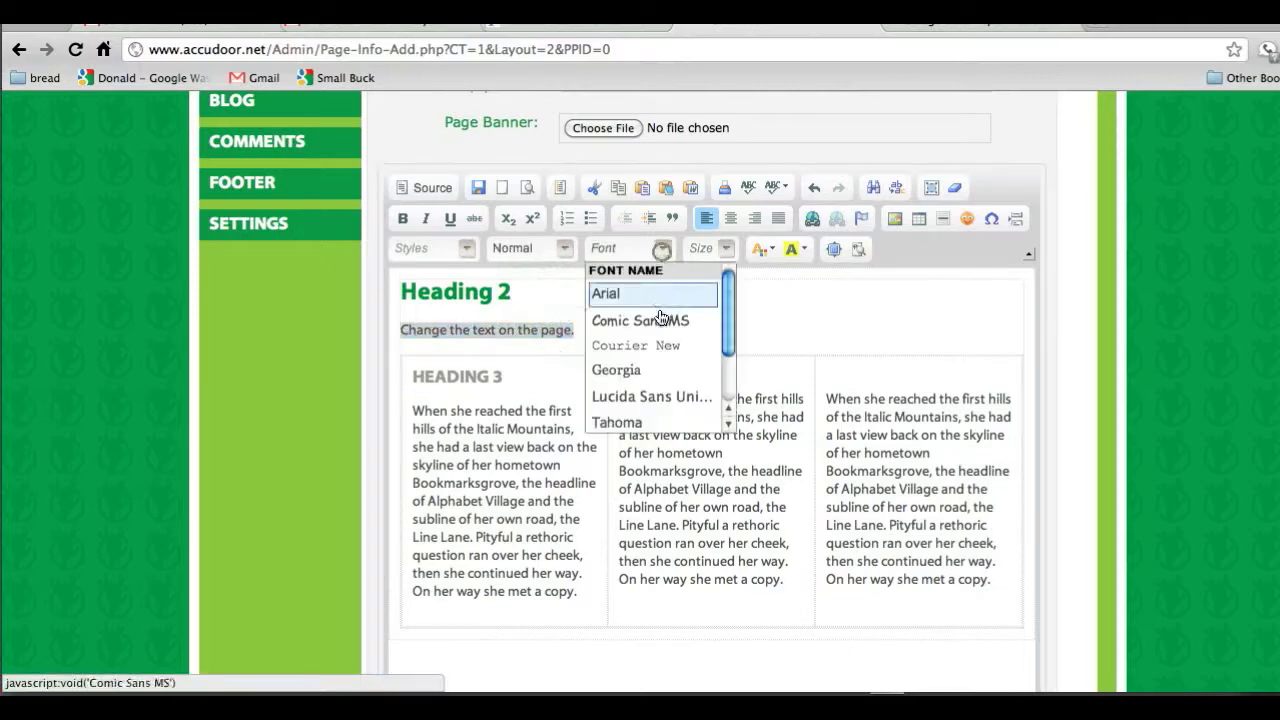
click(700, 248)
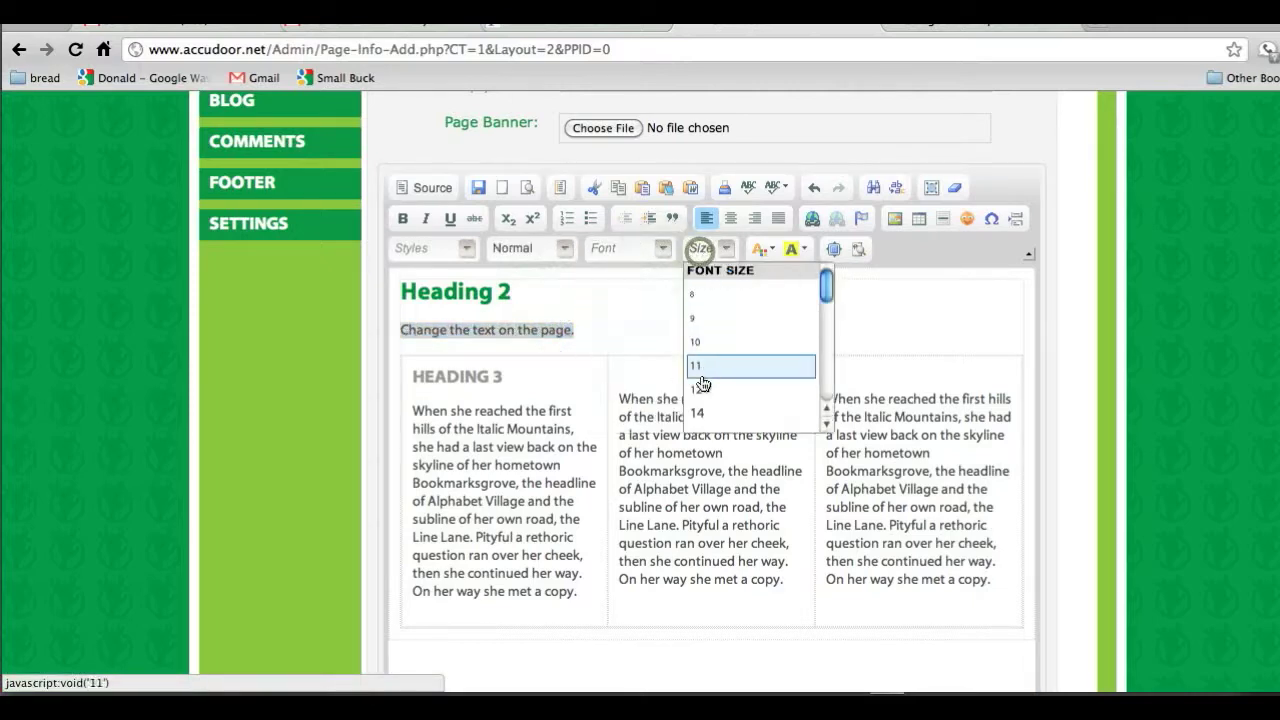
click(750, 365)
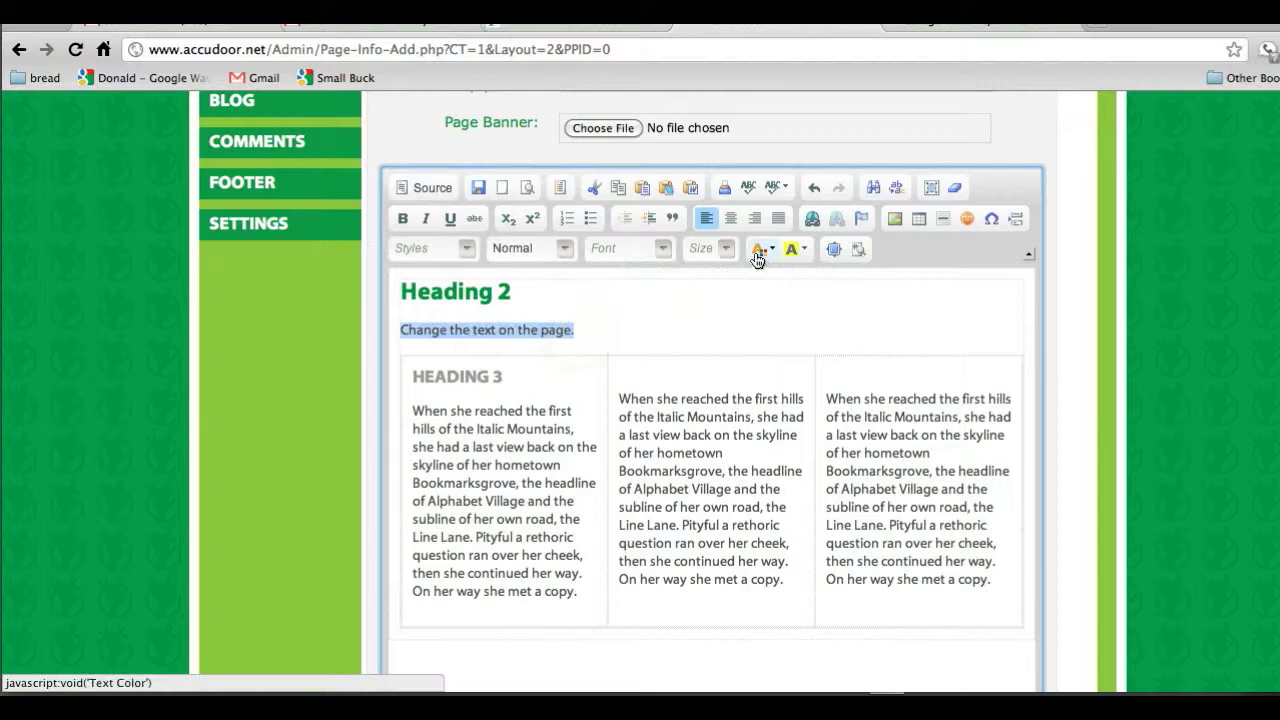
click(758, 249)
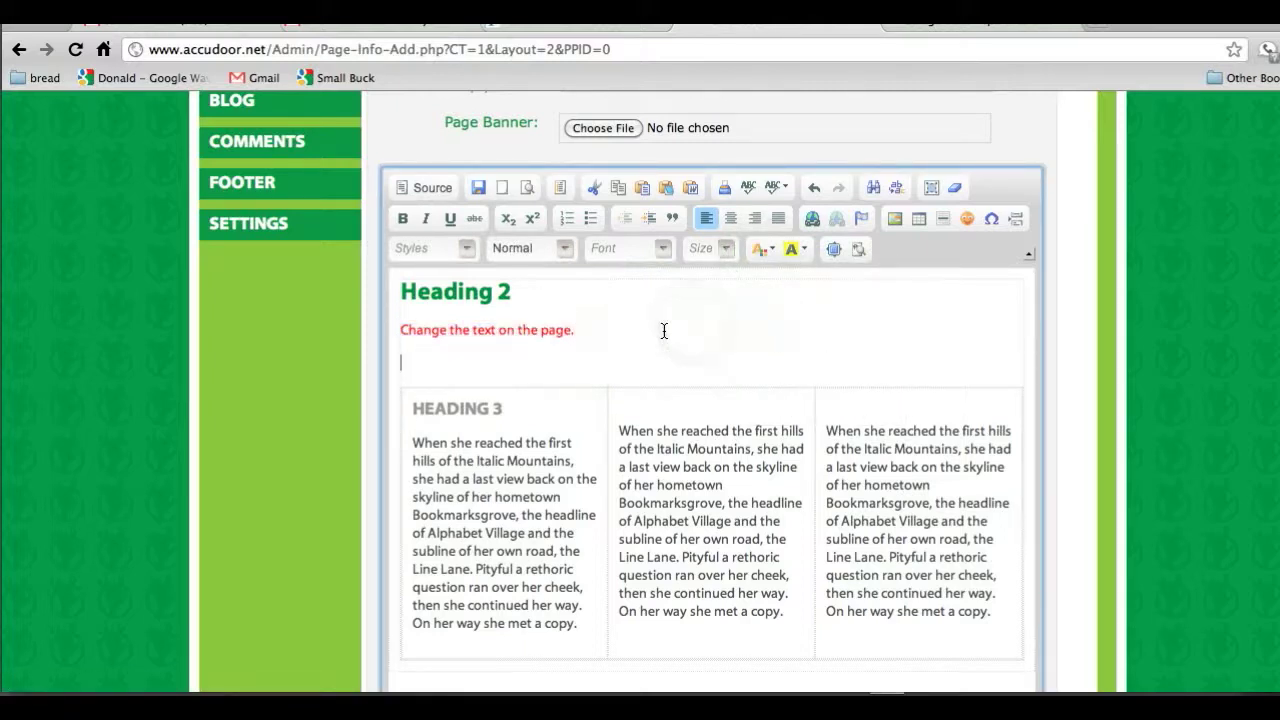
text(Link)
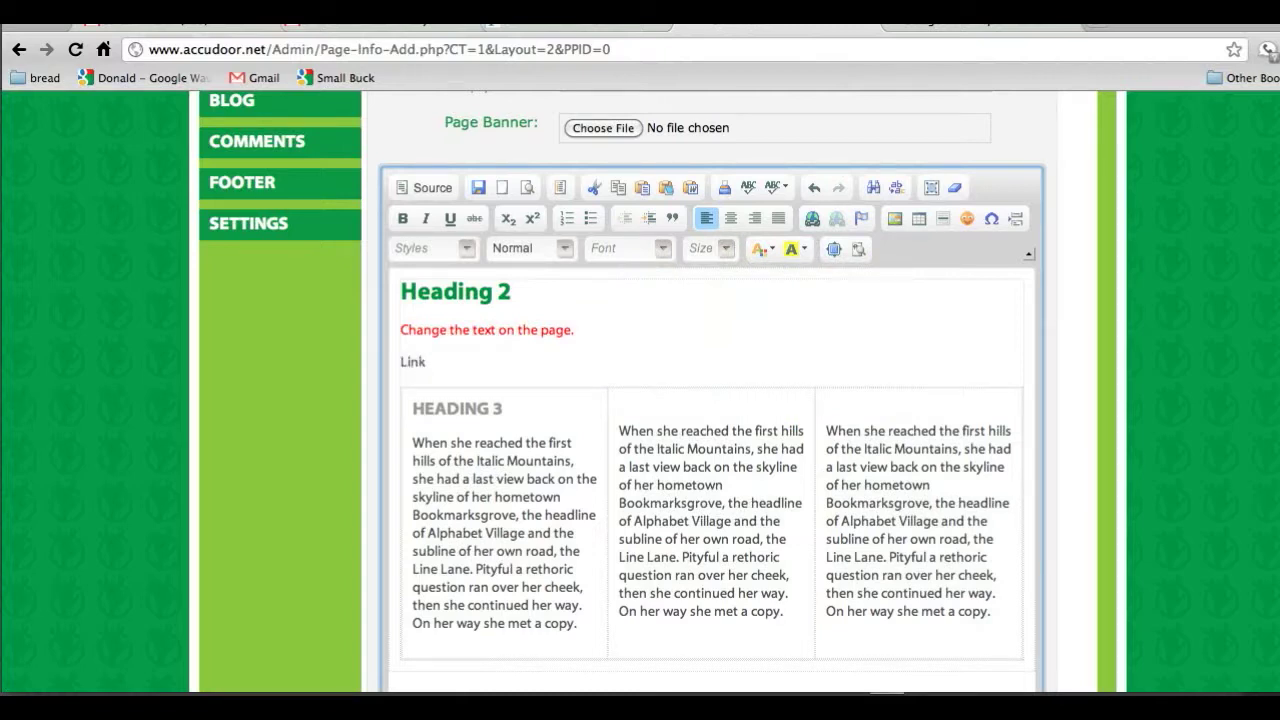
mouse_move(425, 362)
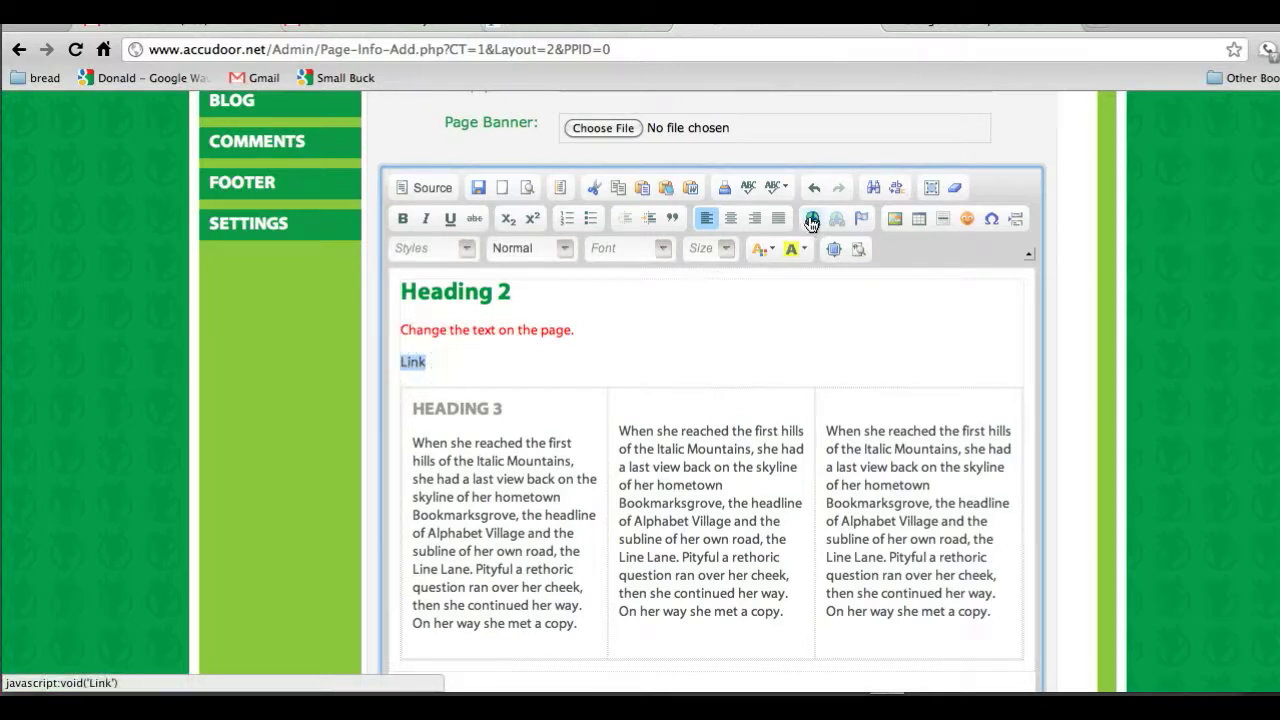
click(813, 218)
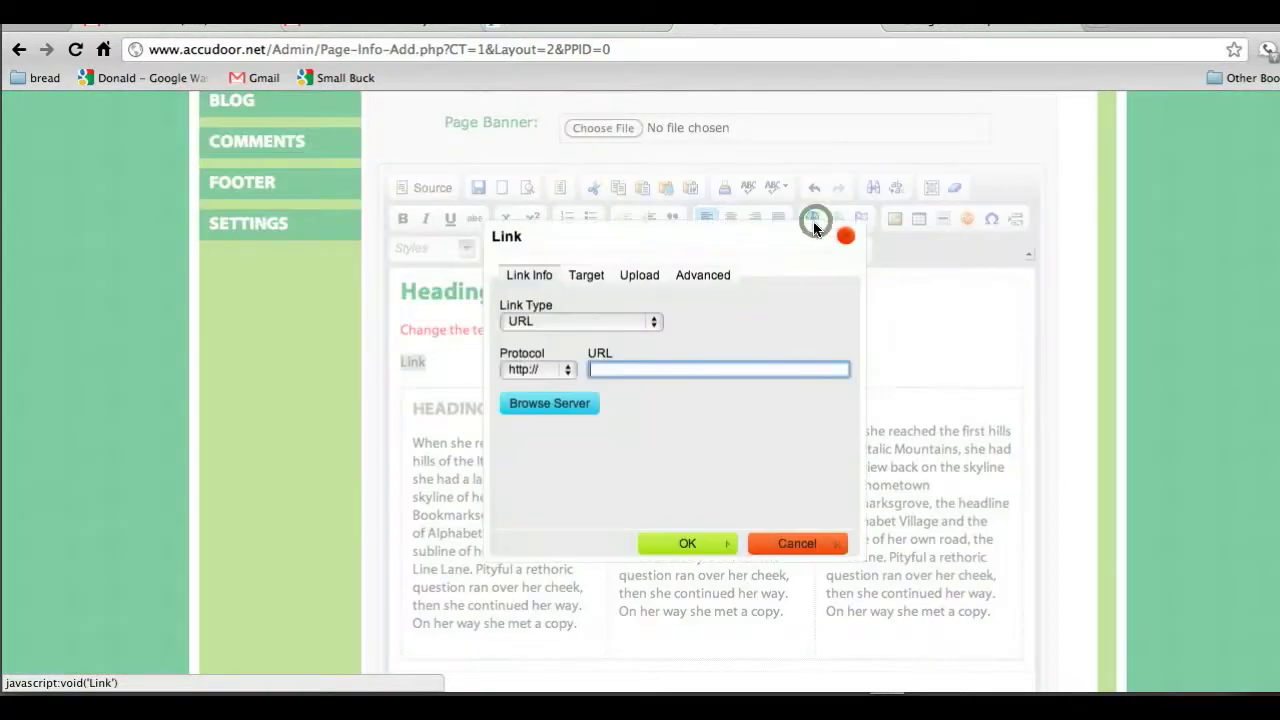
text(www.)
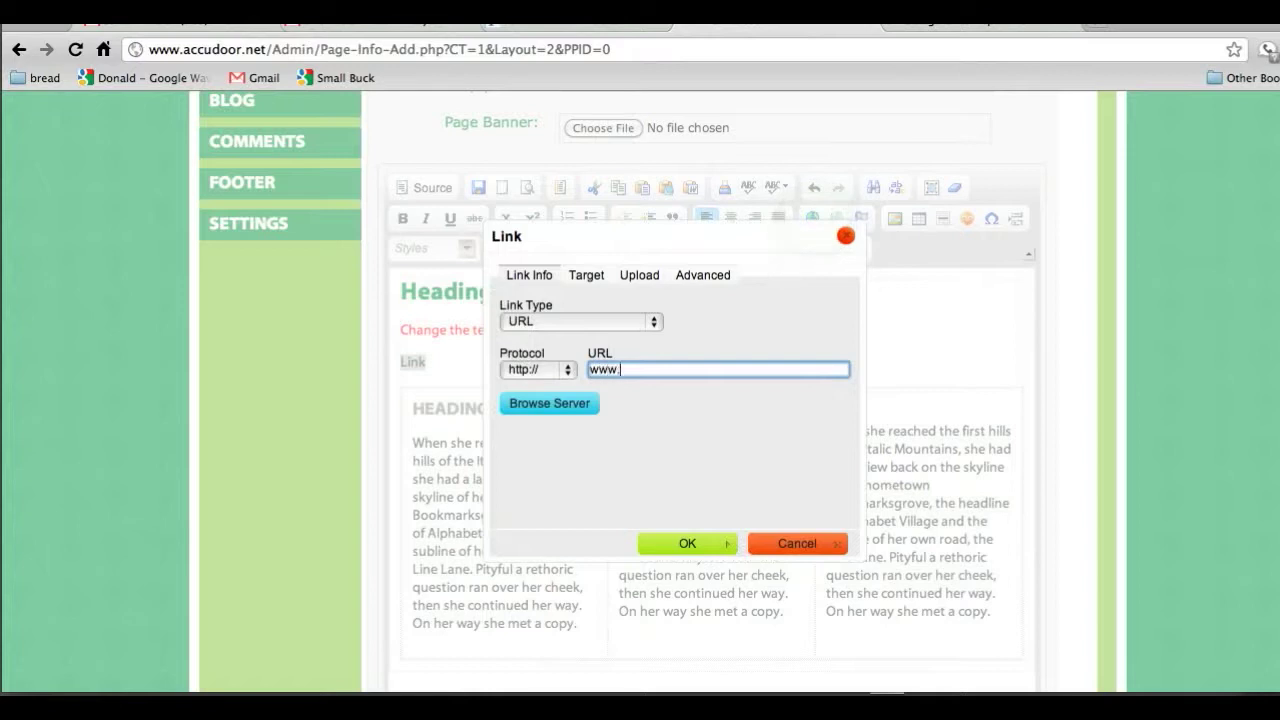
text(small)
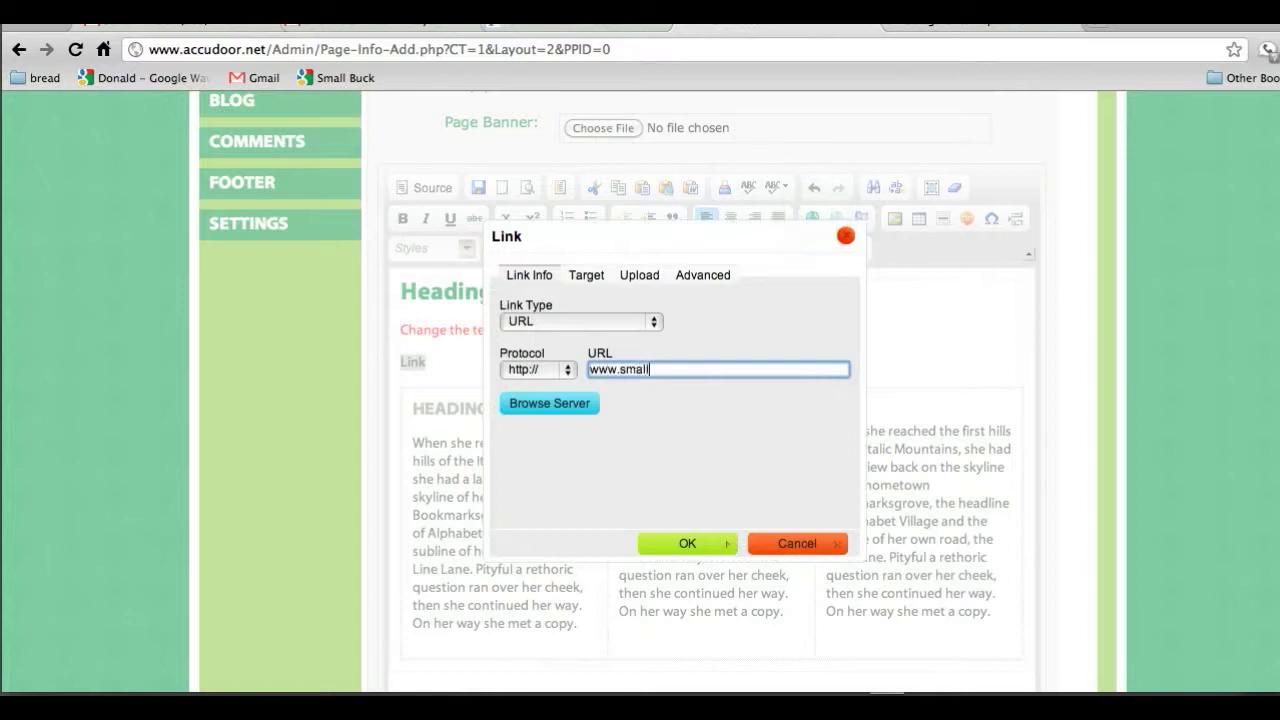
text(buck.com)
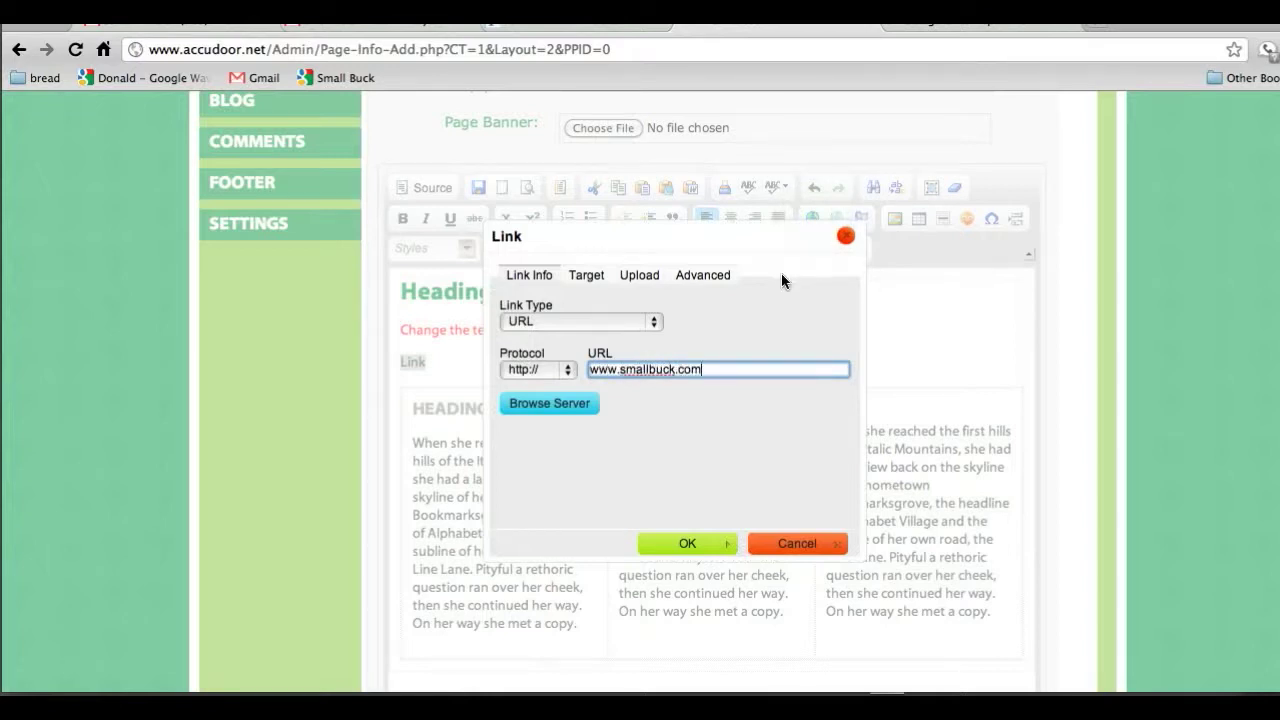
click(686, 543)
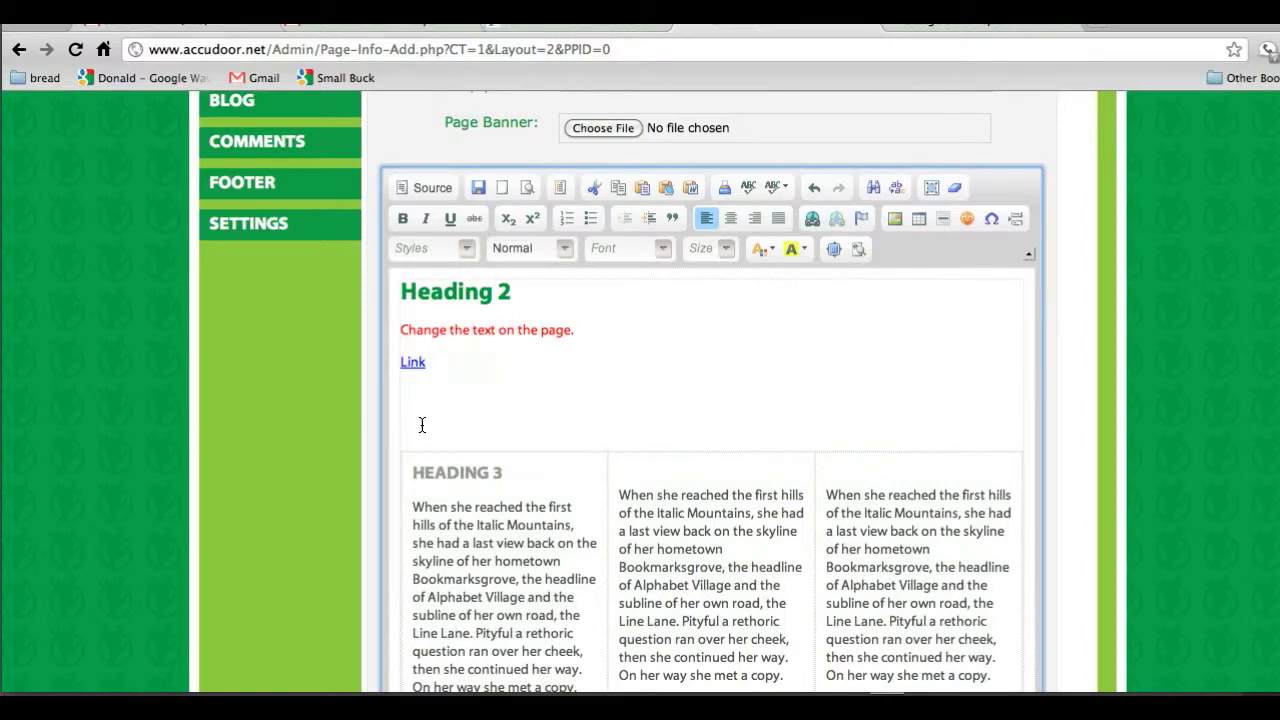
mouse_move(400, 431)
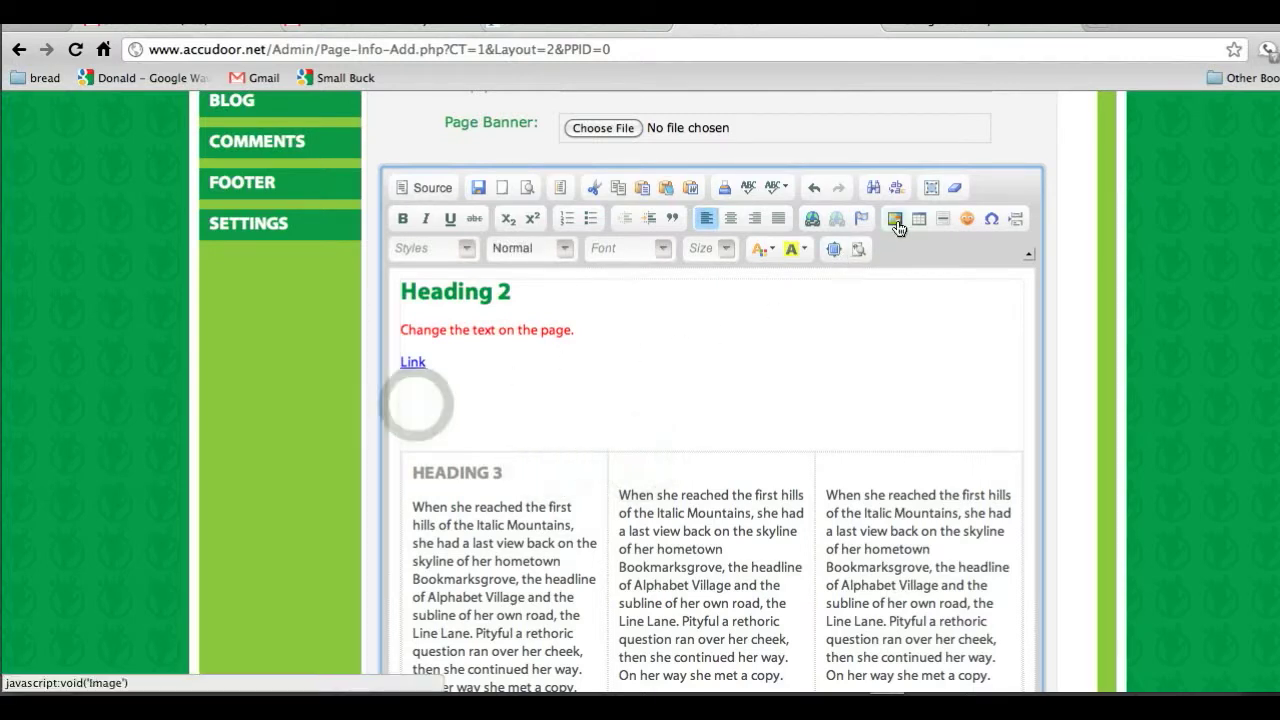
- Open the server image browser from the Image Properties dialog
click(895, 218)
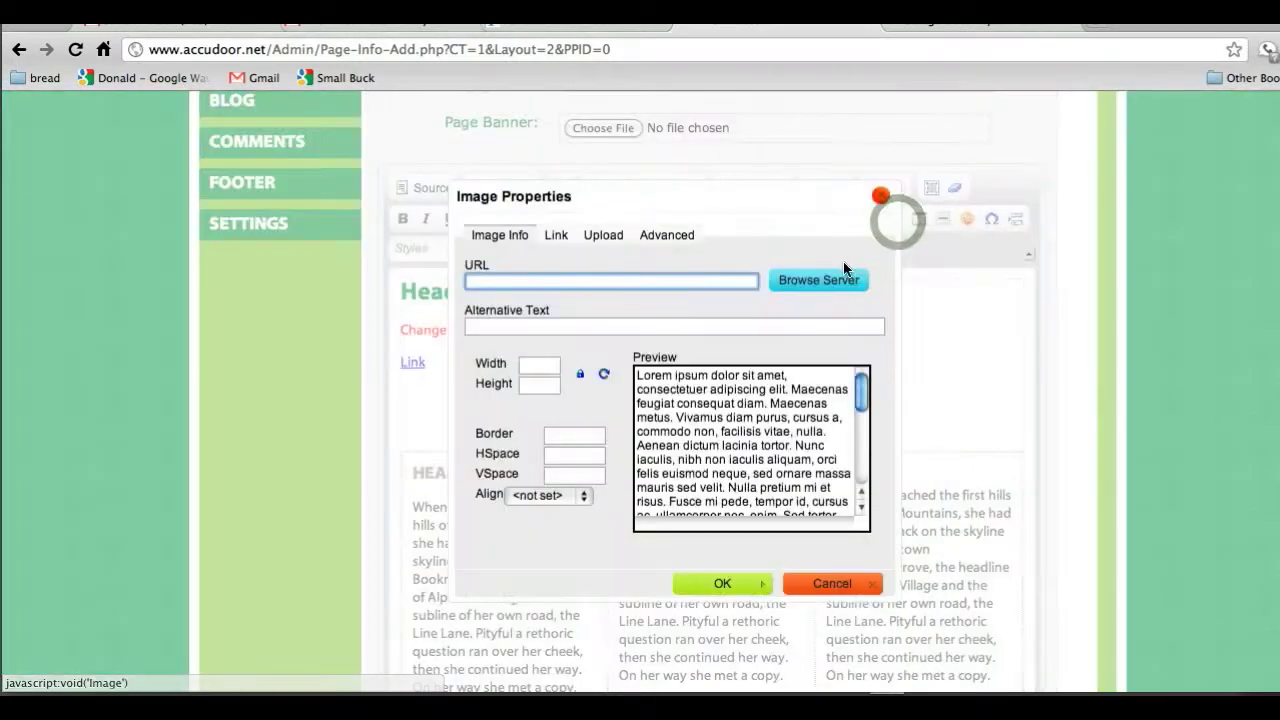
mouse_move(818, 280)
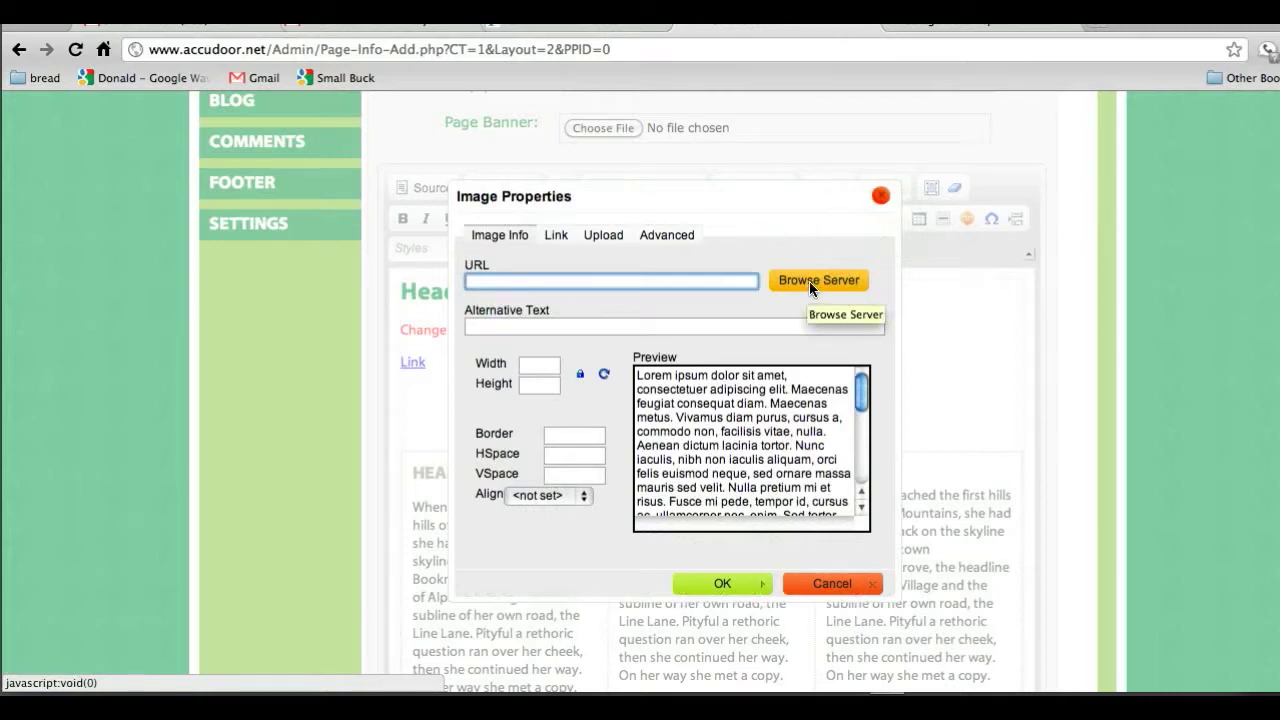
click(817, 280)
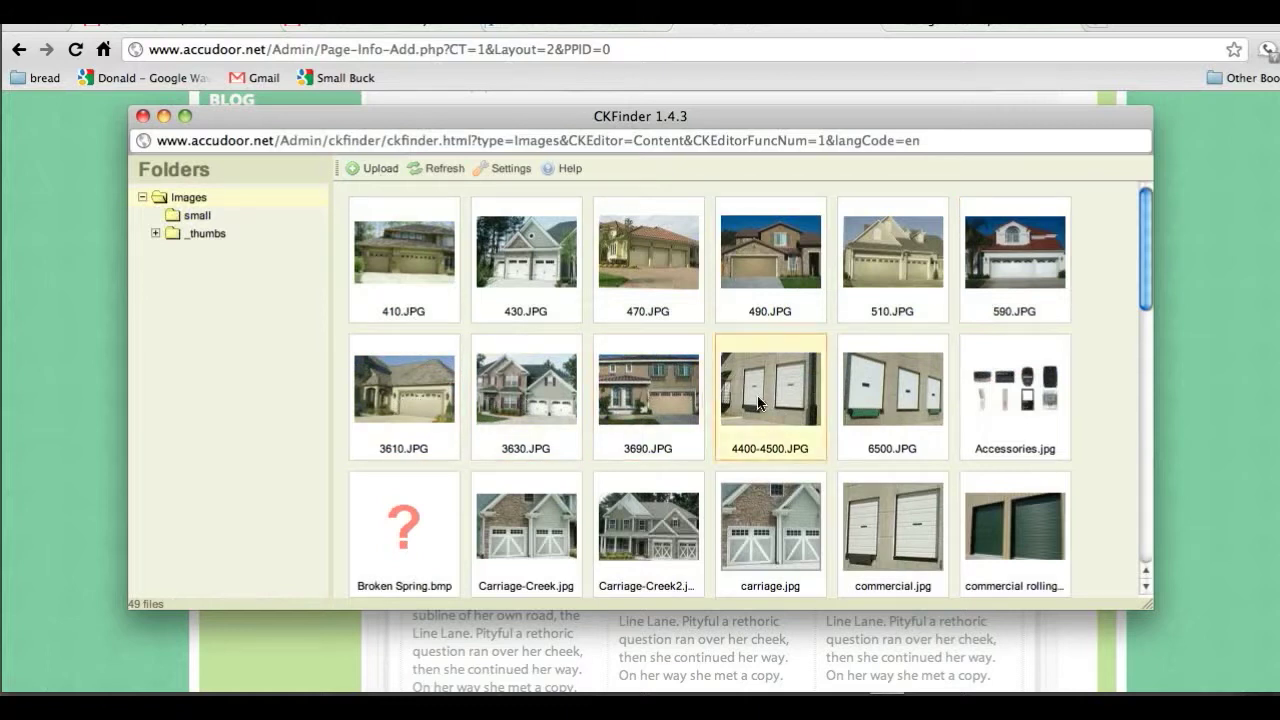
- Insert house photo 490.JPG at 200 px width below the Link line
click(770, 248)
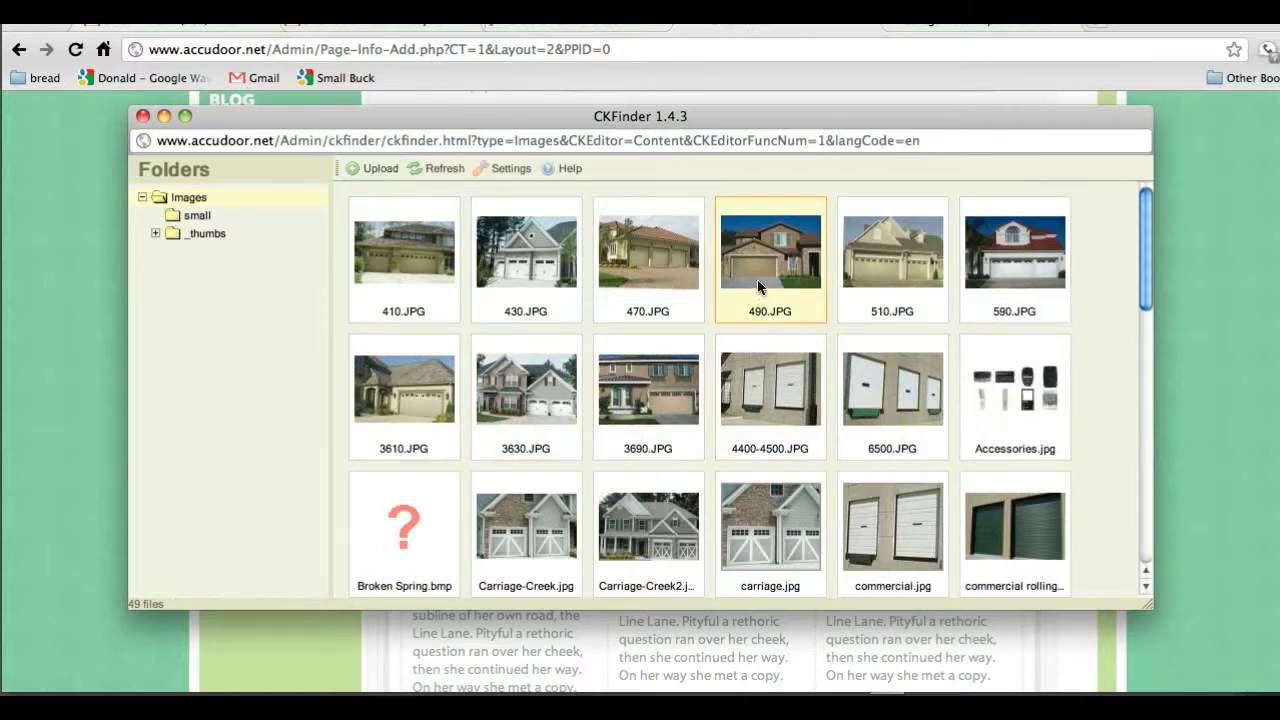
double_click(770, 248)
text(200)
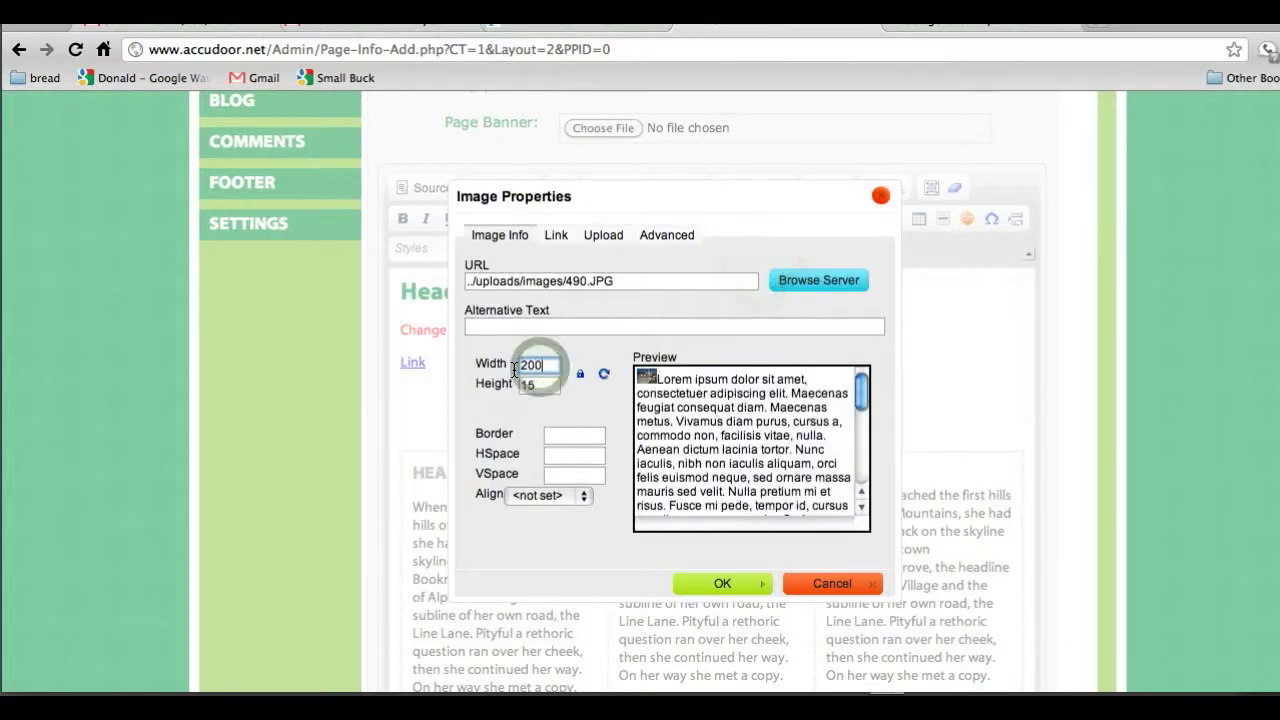
click(721, 583)
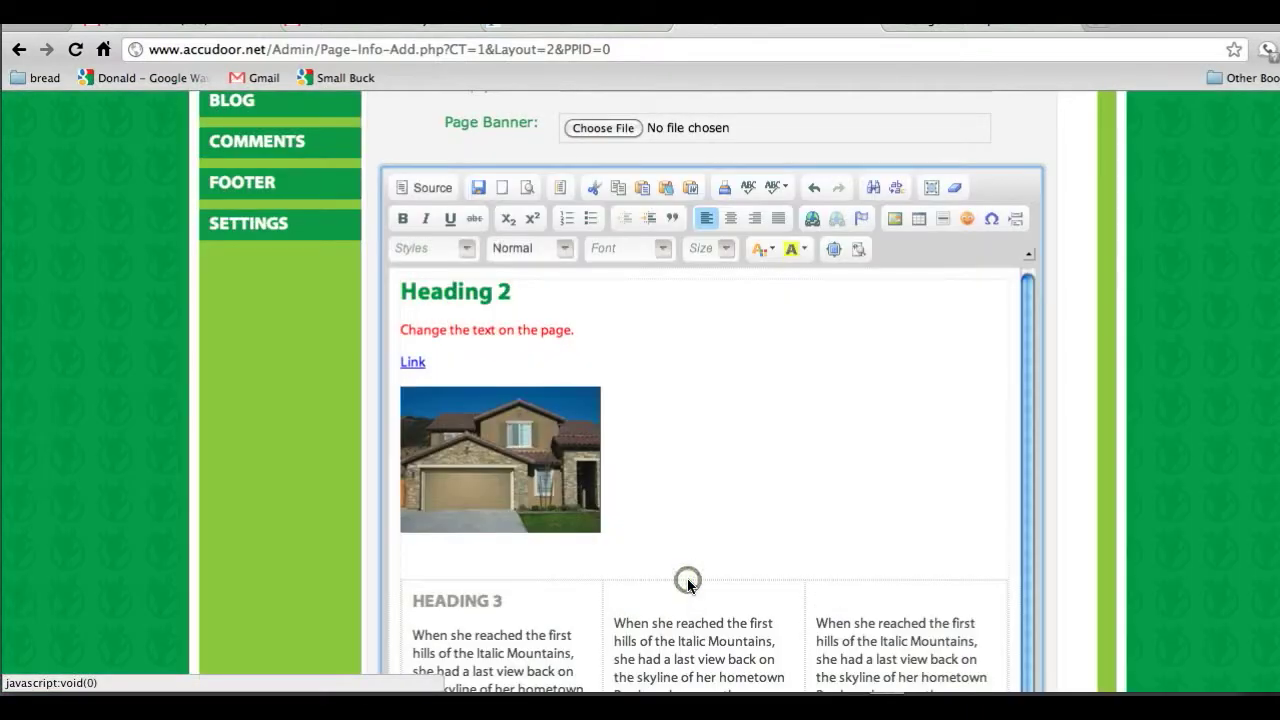
mouse_move(671, 501)
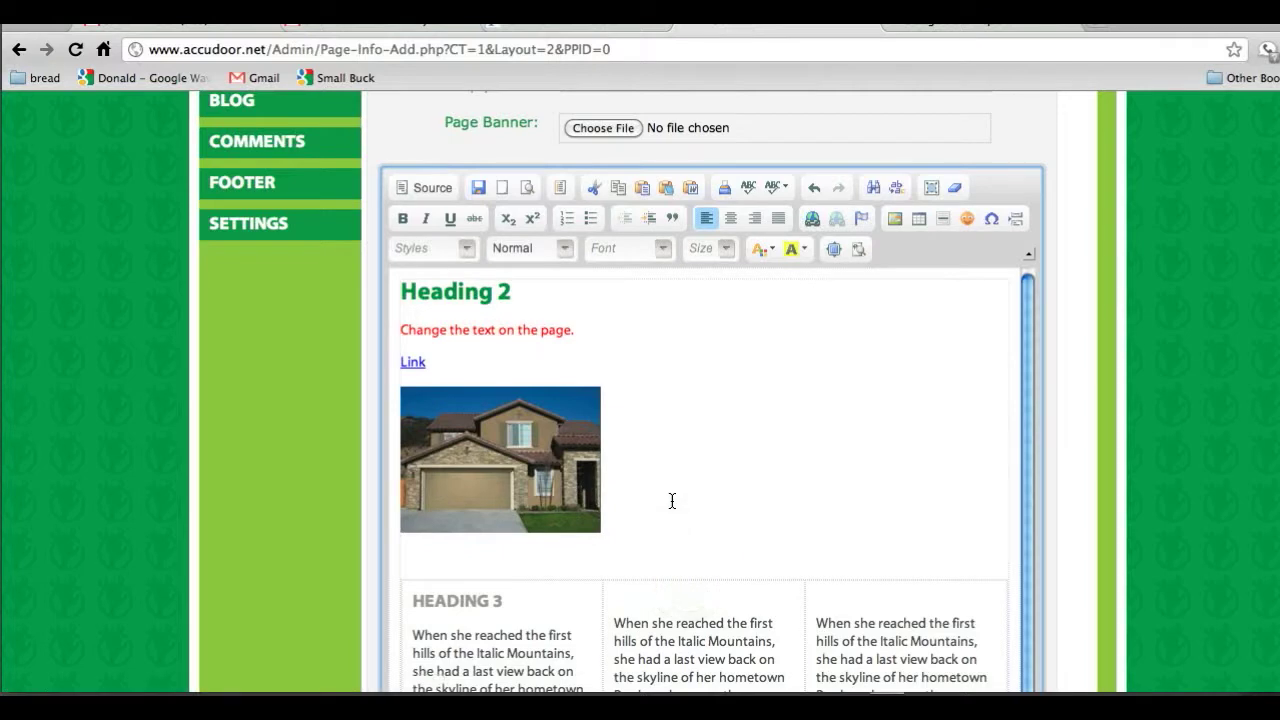
mouse_move(873, 262)
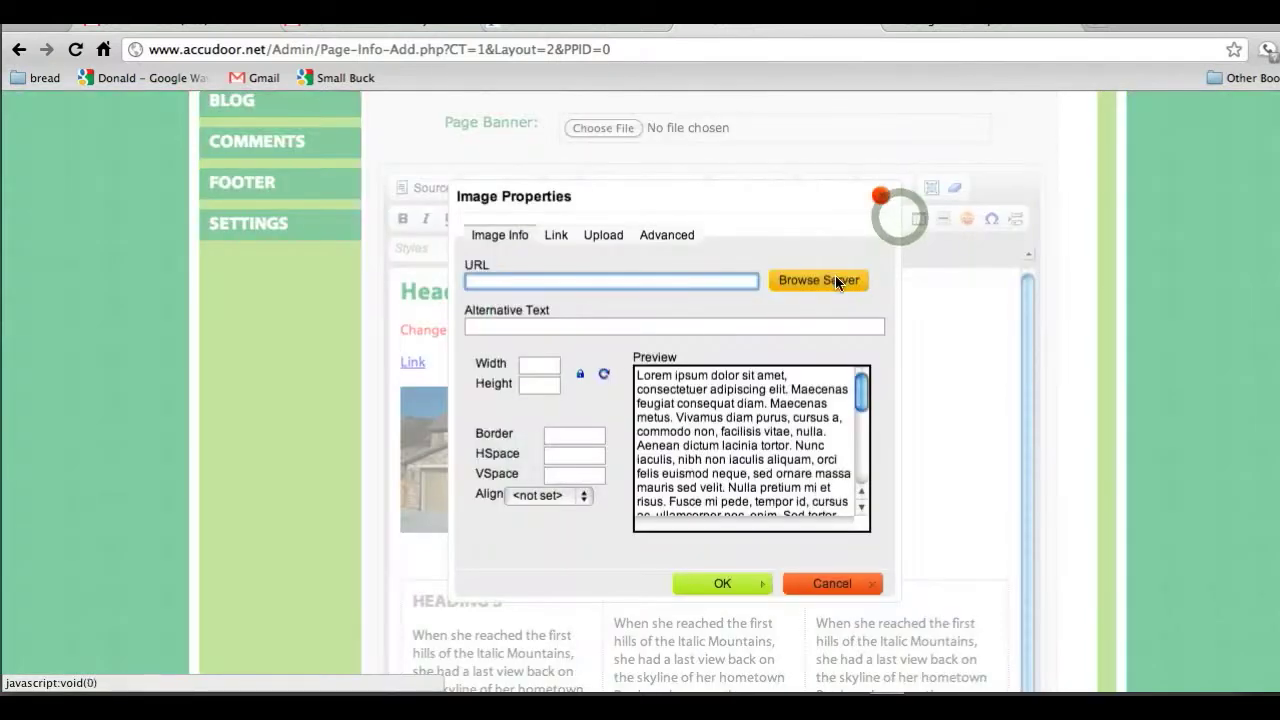
- Insert house photo 430.JPG at 200 px width beside the first image
click(818, 280)
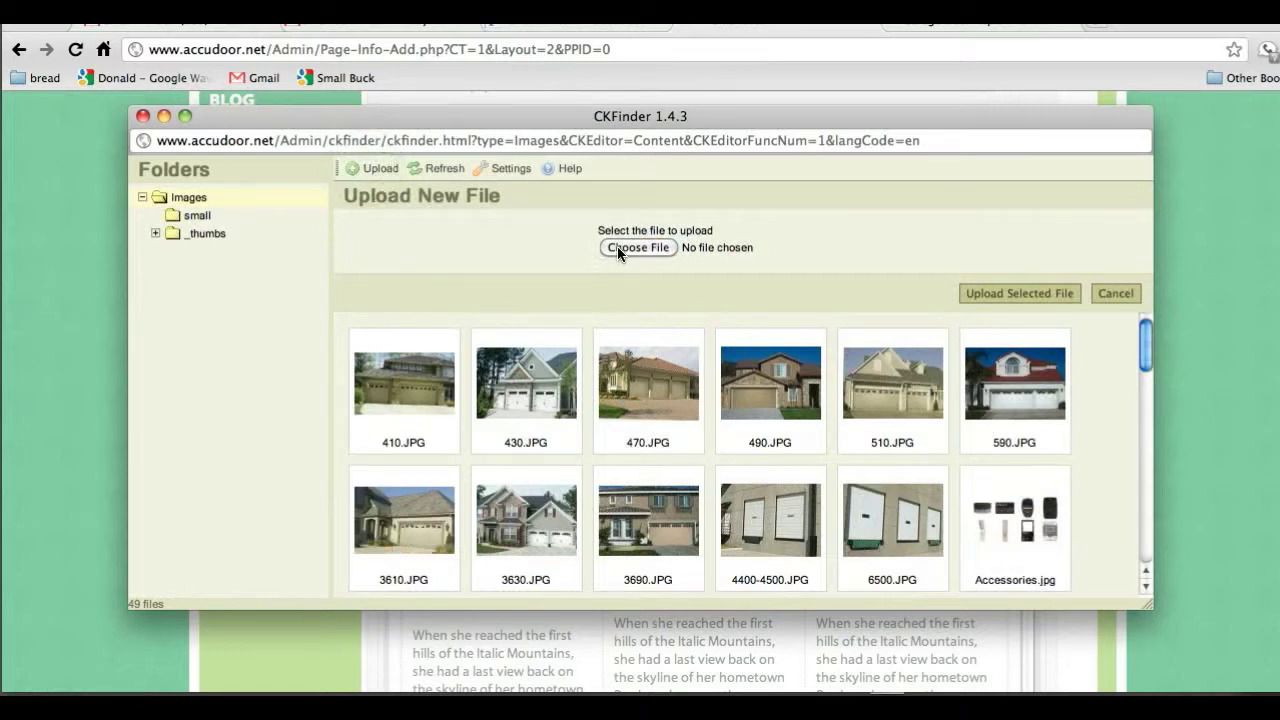
mouse_move(1005, 300)
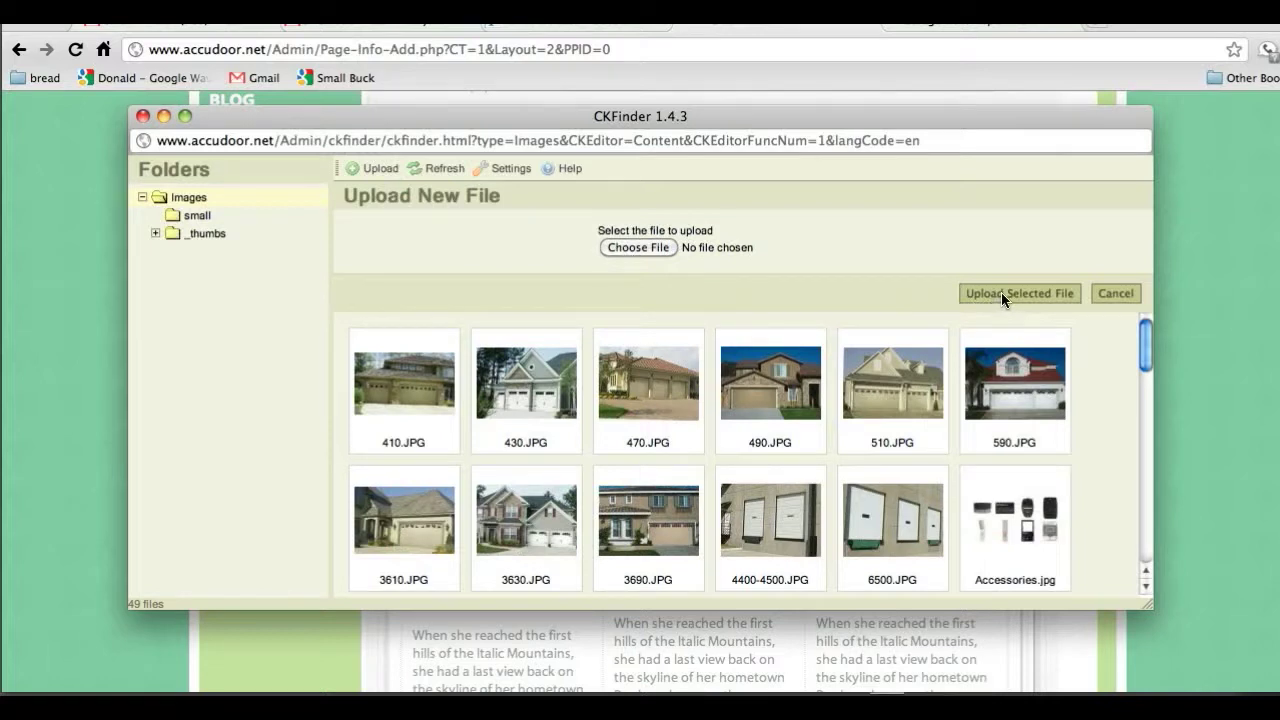
click(648, 377)
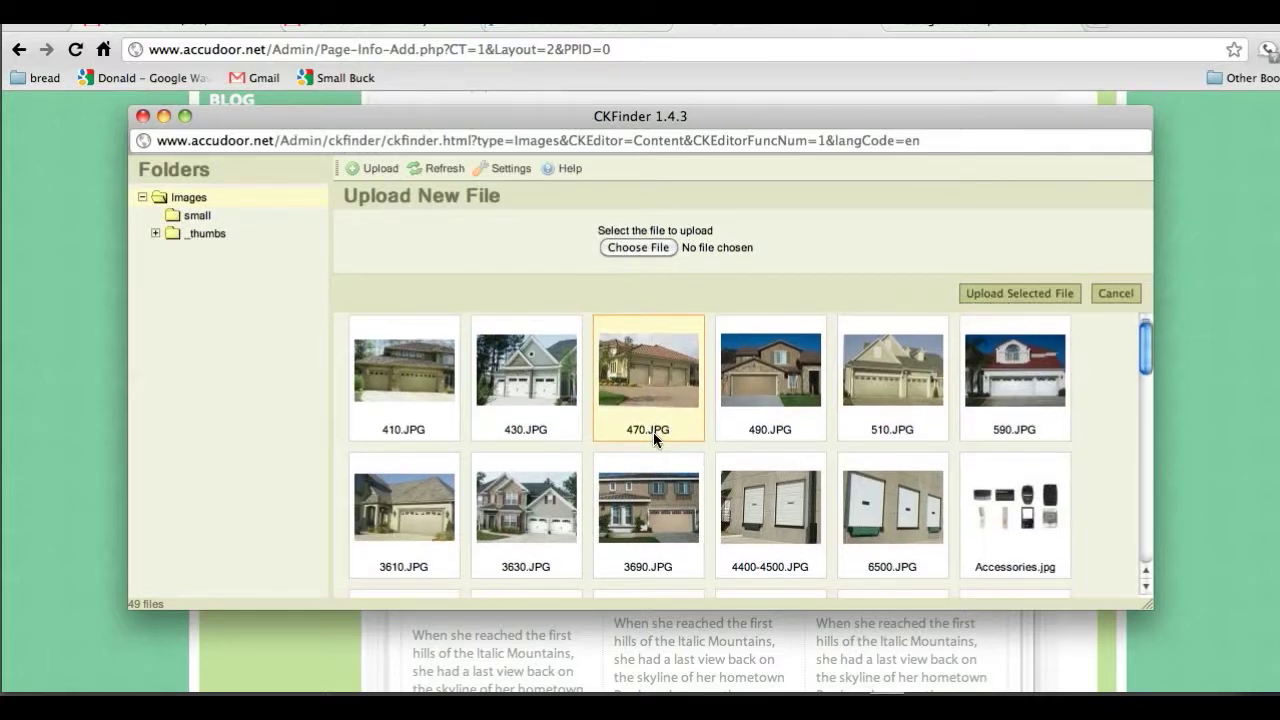
scroll(down, 3)
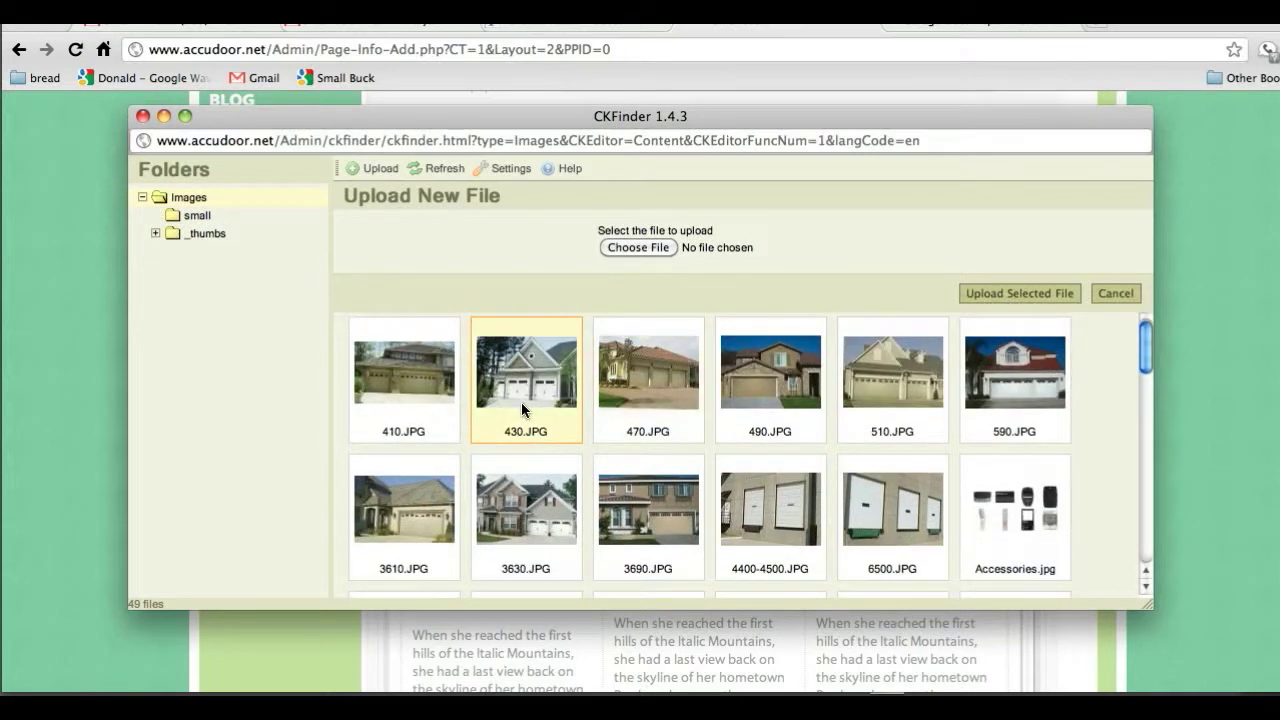
double_click(526, 372)
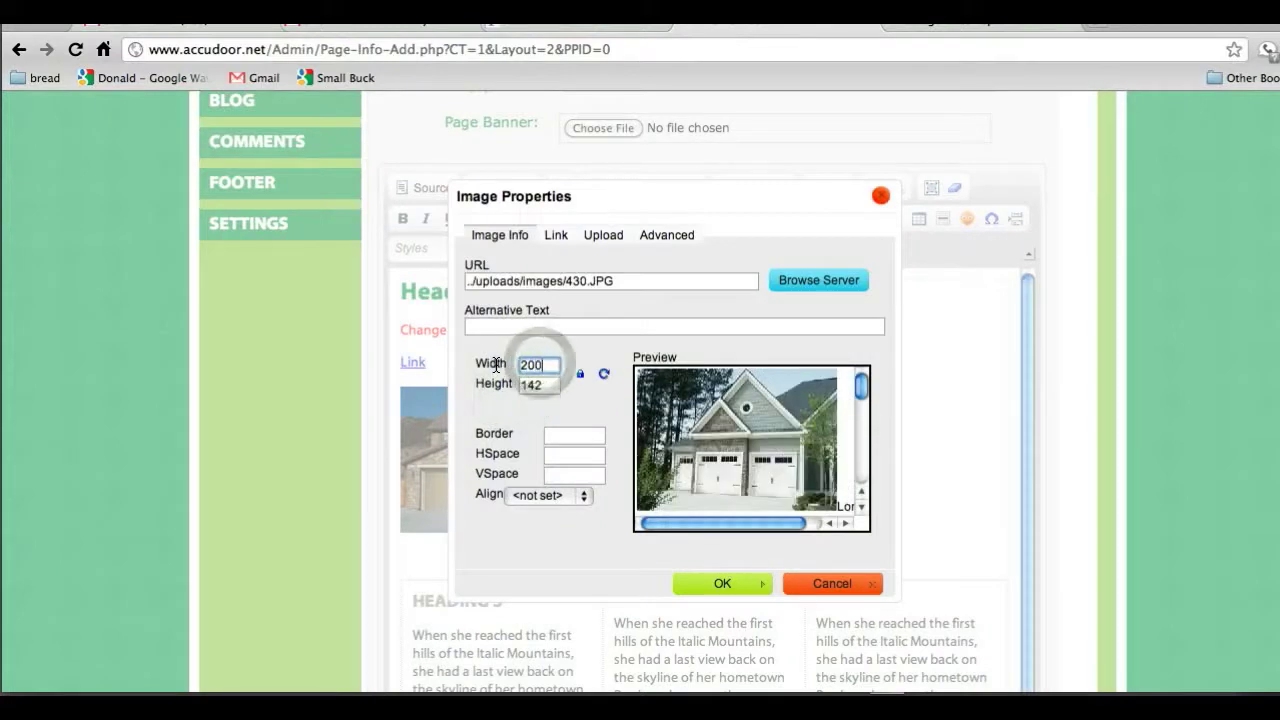
click(721, 583)
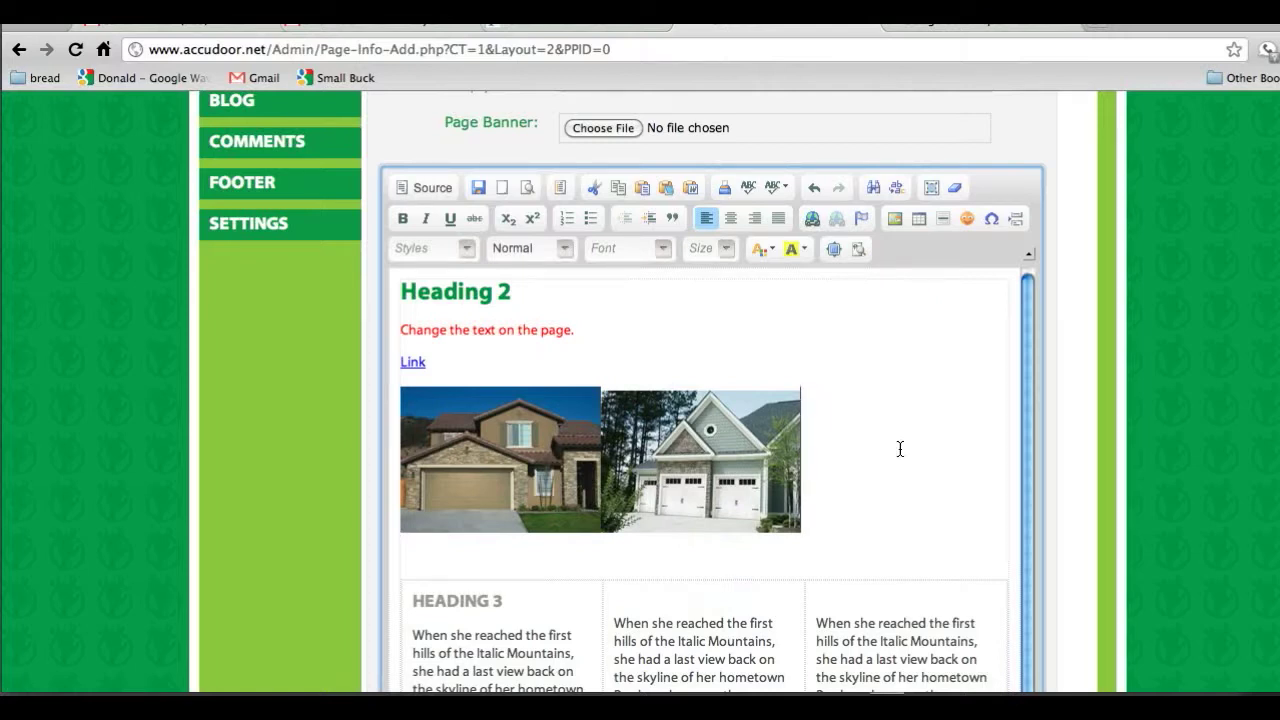
mouse_move(723, 458)
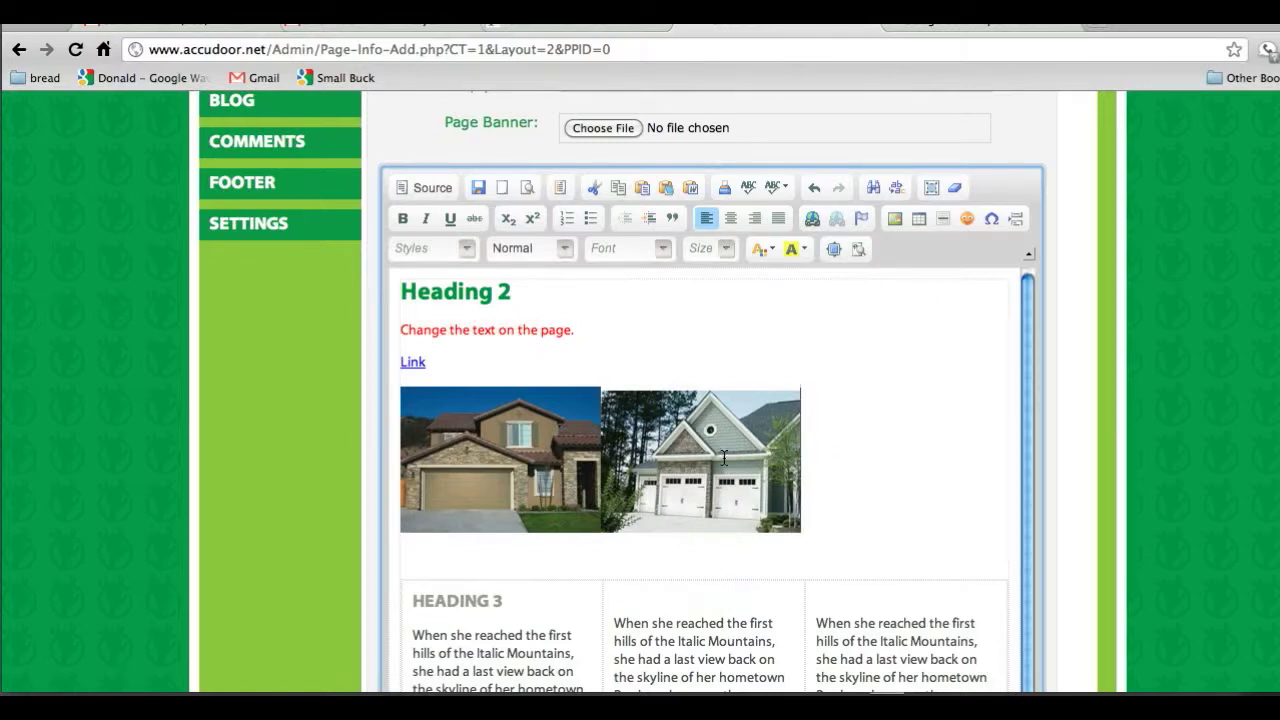
click(700, 458)
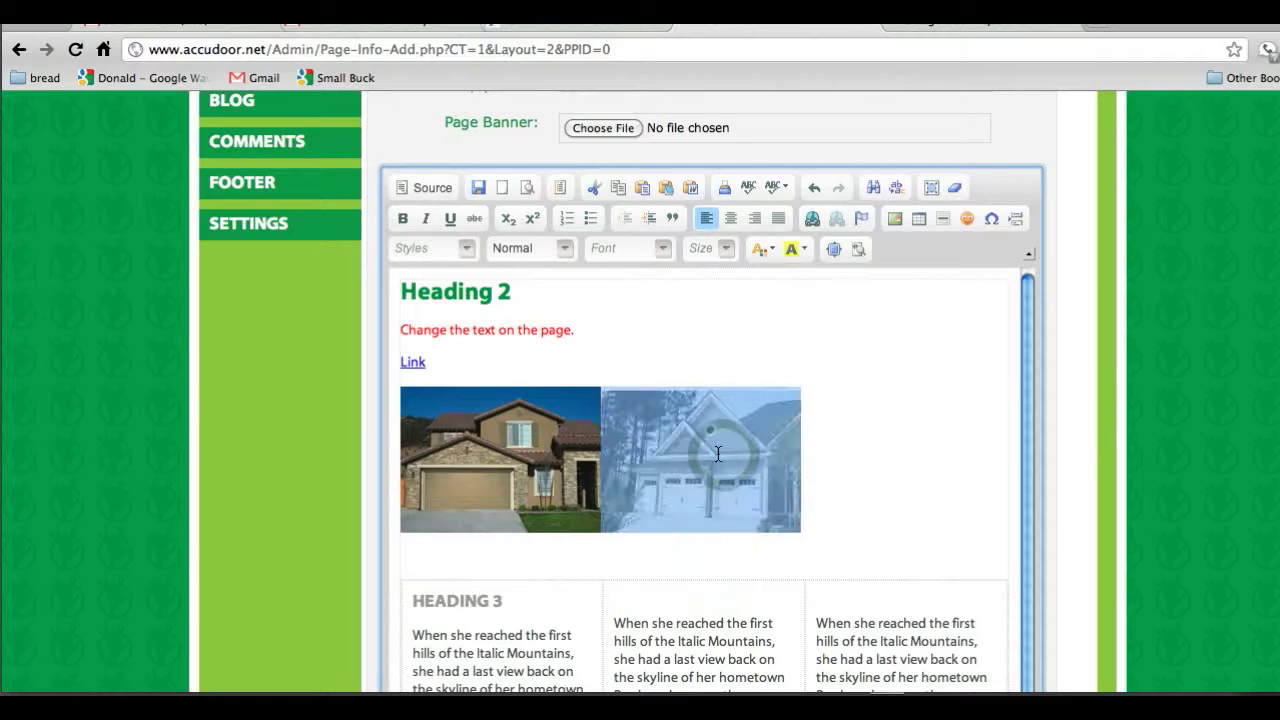
click(813, 218)
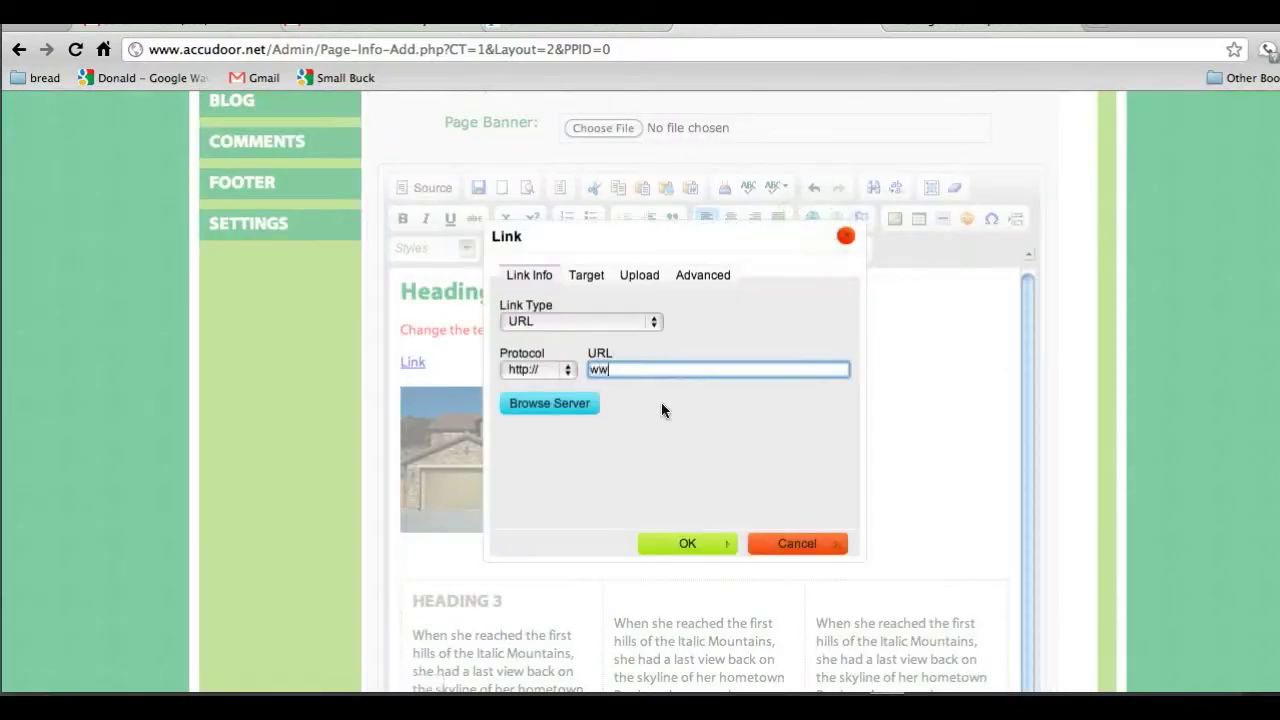
text(www.smallbuc)
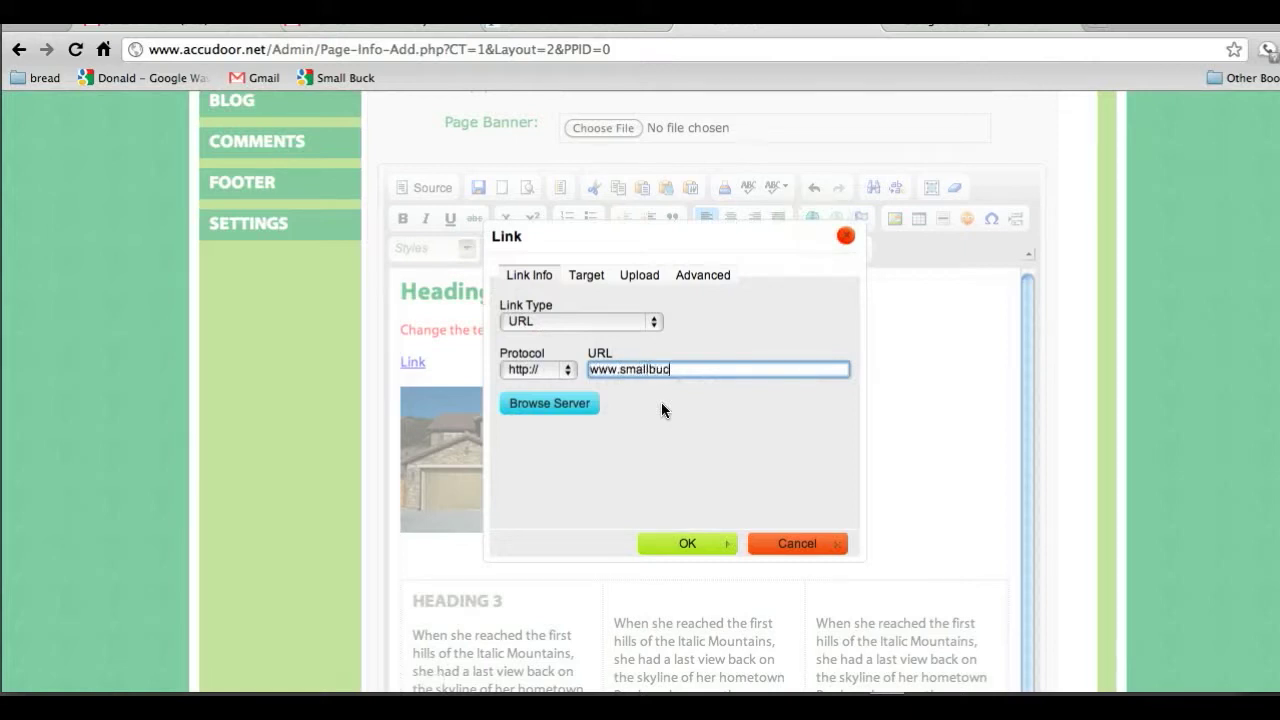
text(k.com)
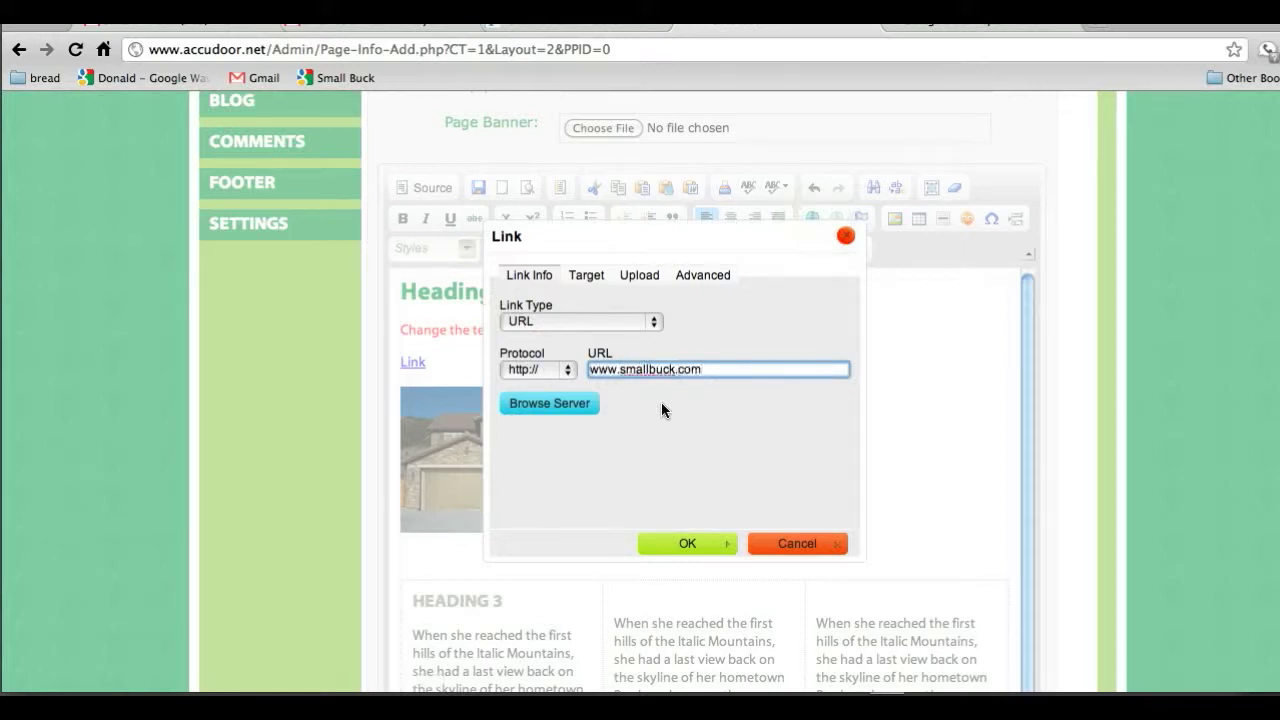
click(687, 543)
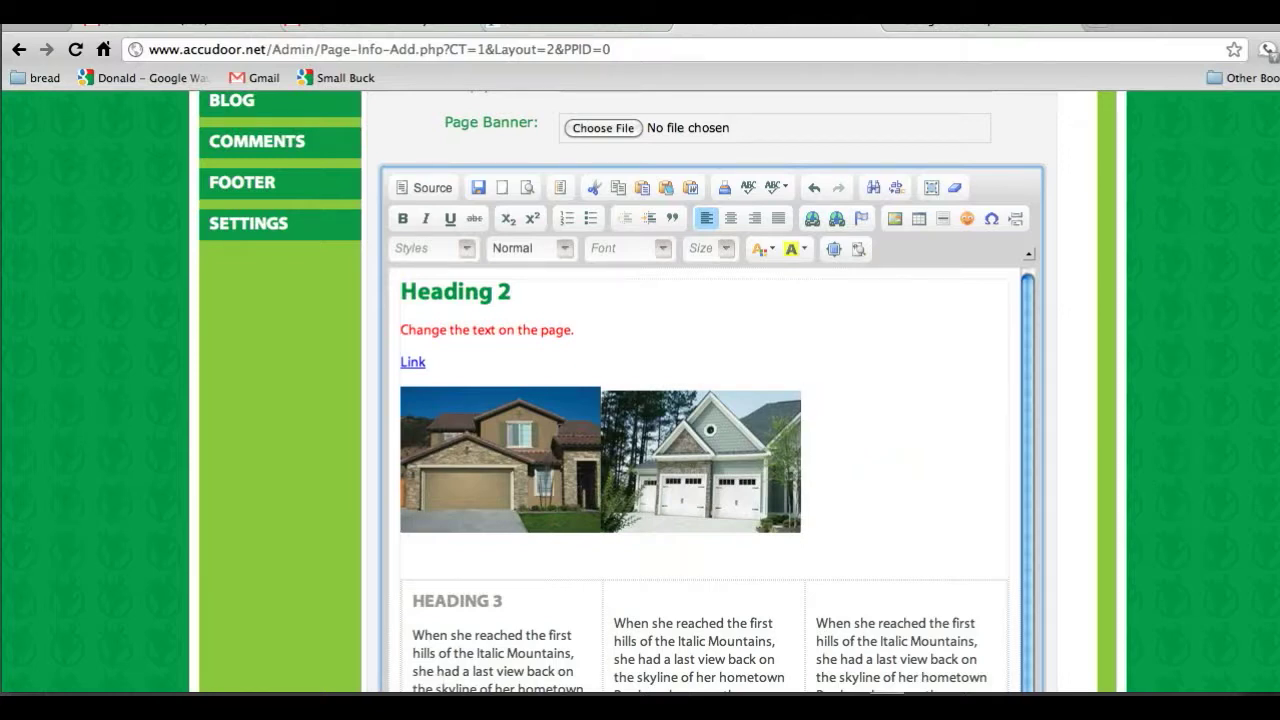
scroll(down, 3)
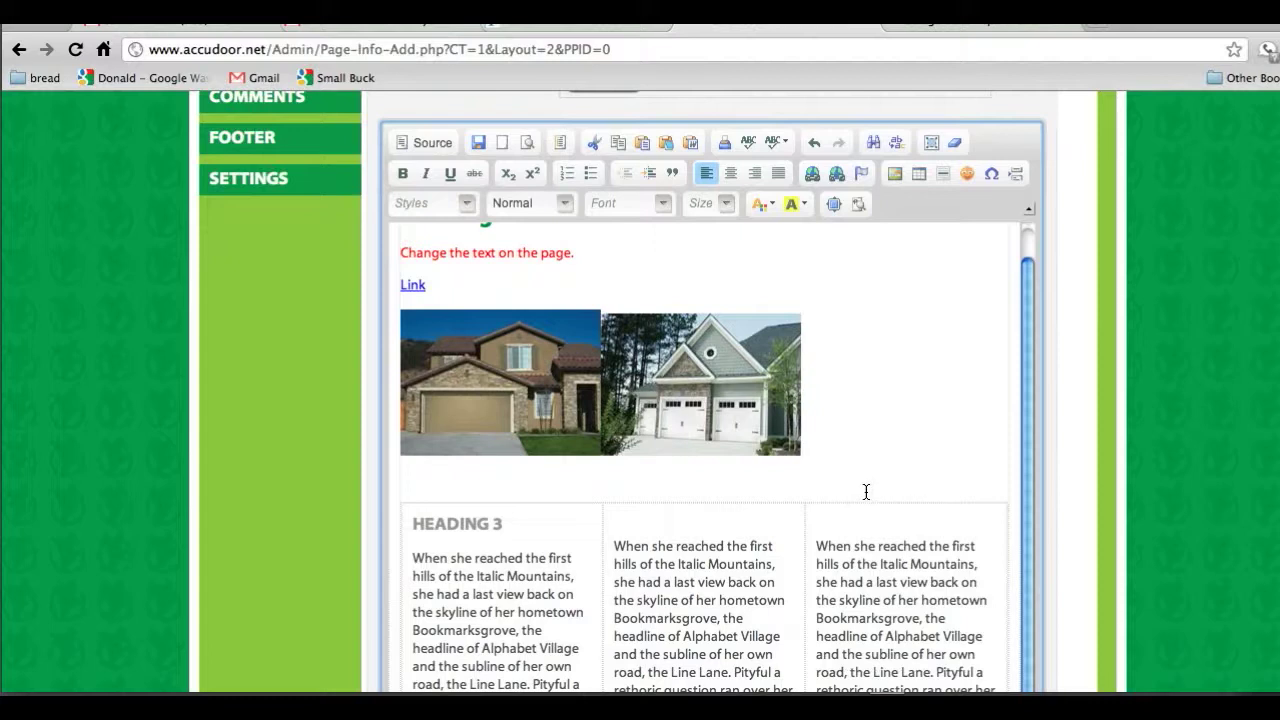
scroll(down, 3)
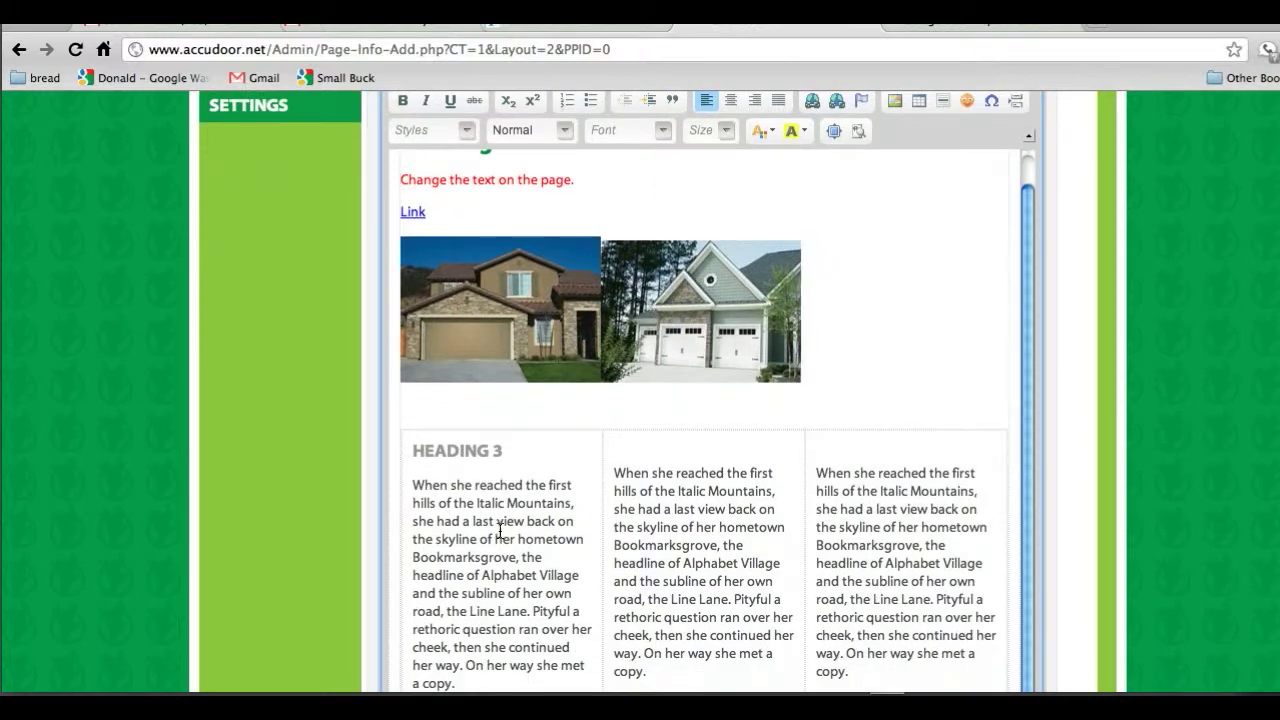
mouse_move(698, 455)
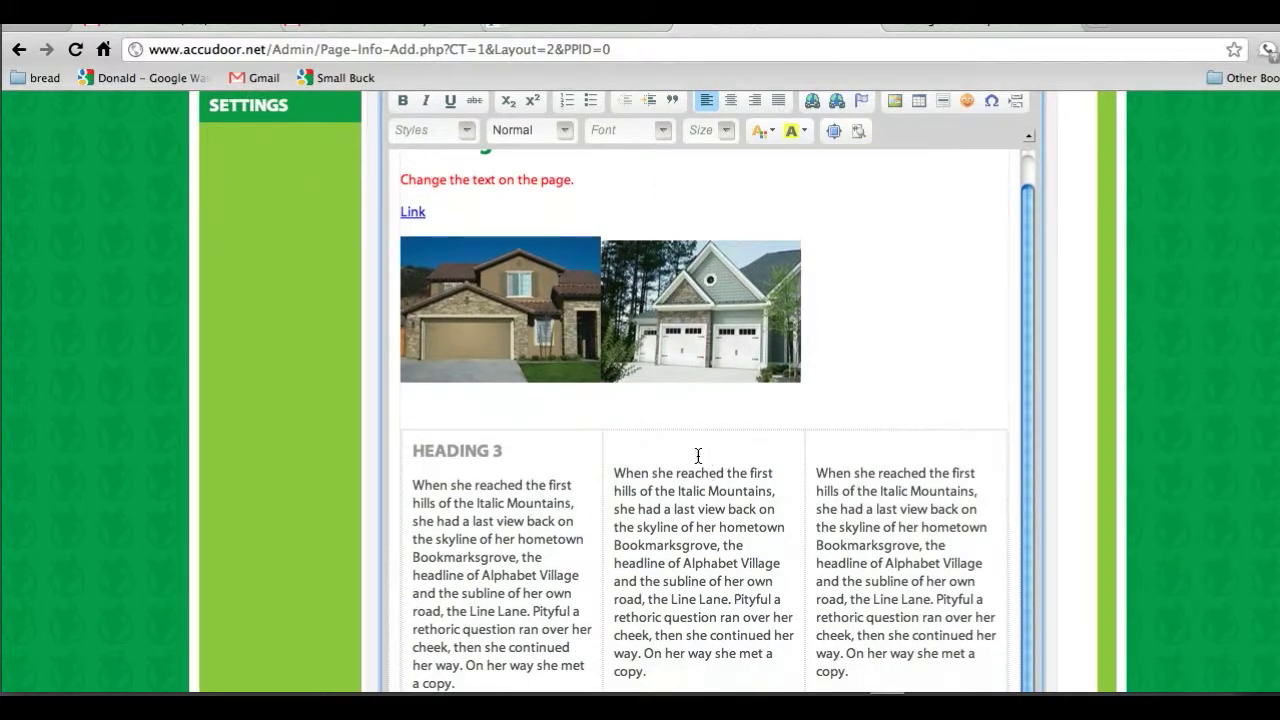
right_click(698, 456)
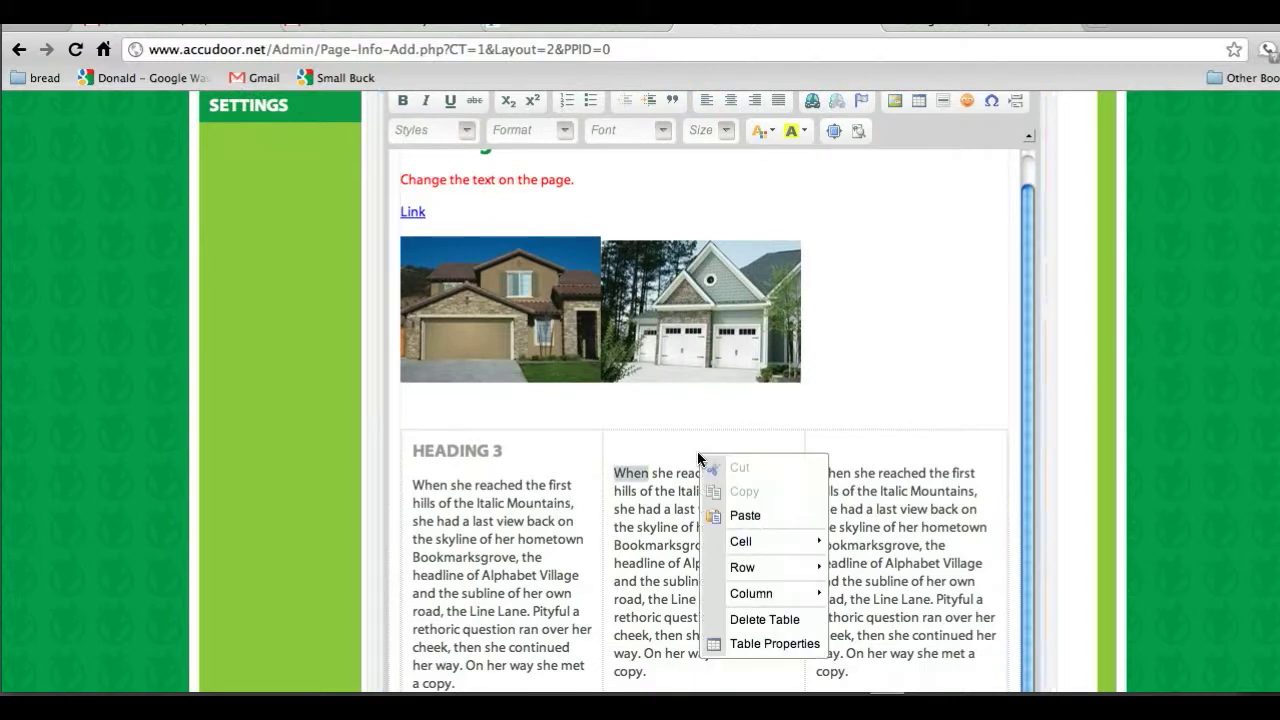
mouse_move(775, 643)
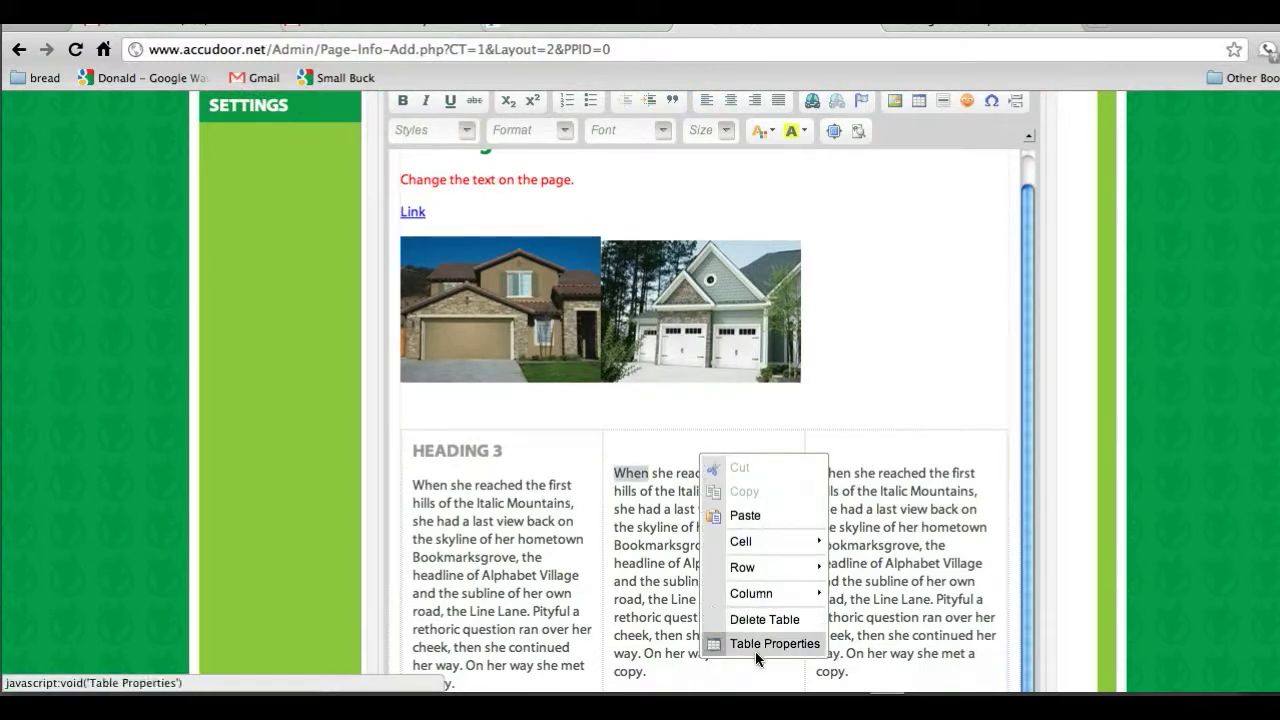
mouse_move(751, 593)
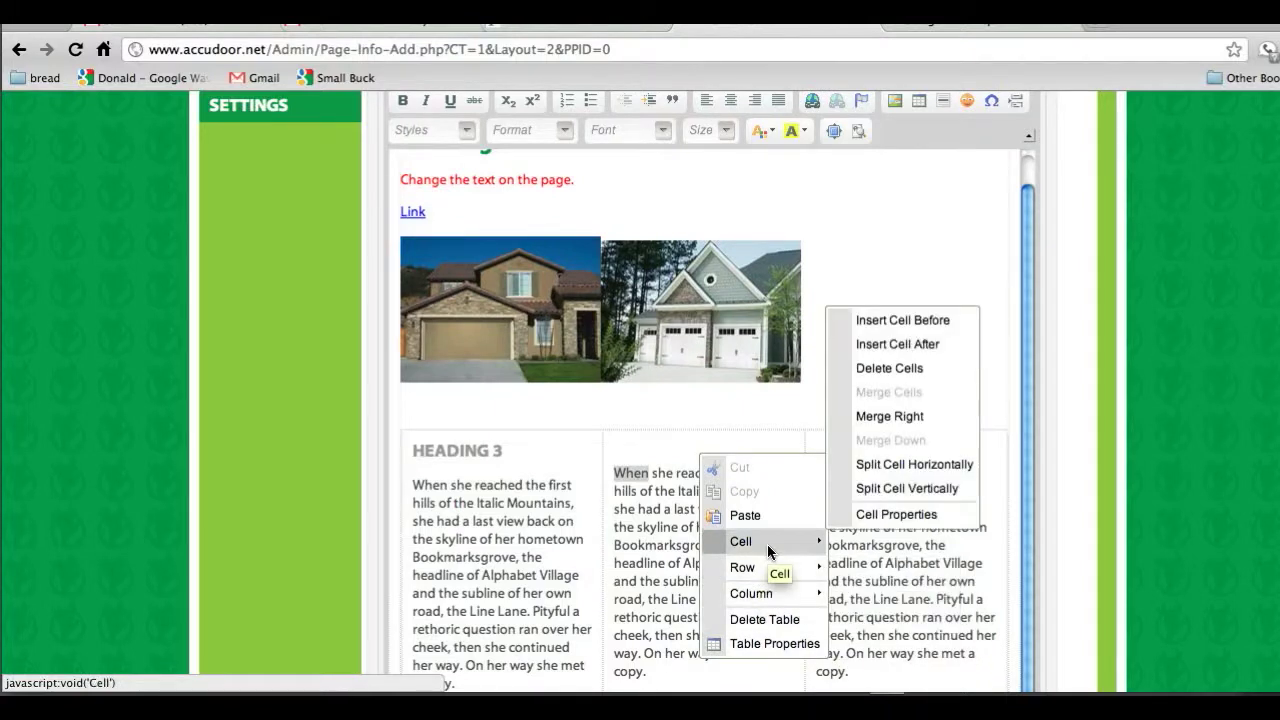
click(896, 513)
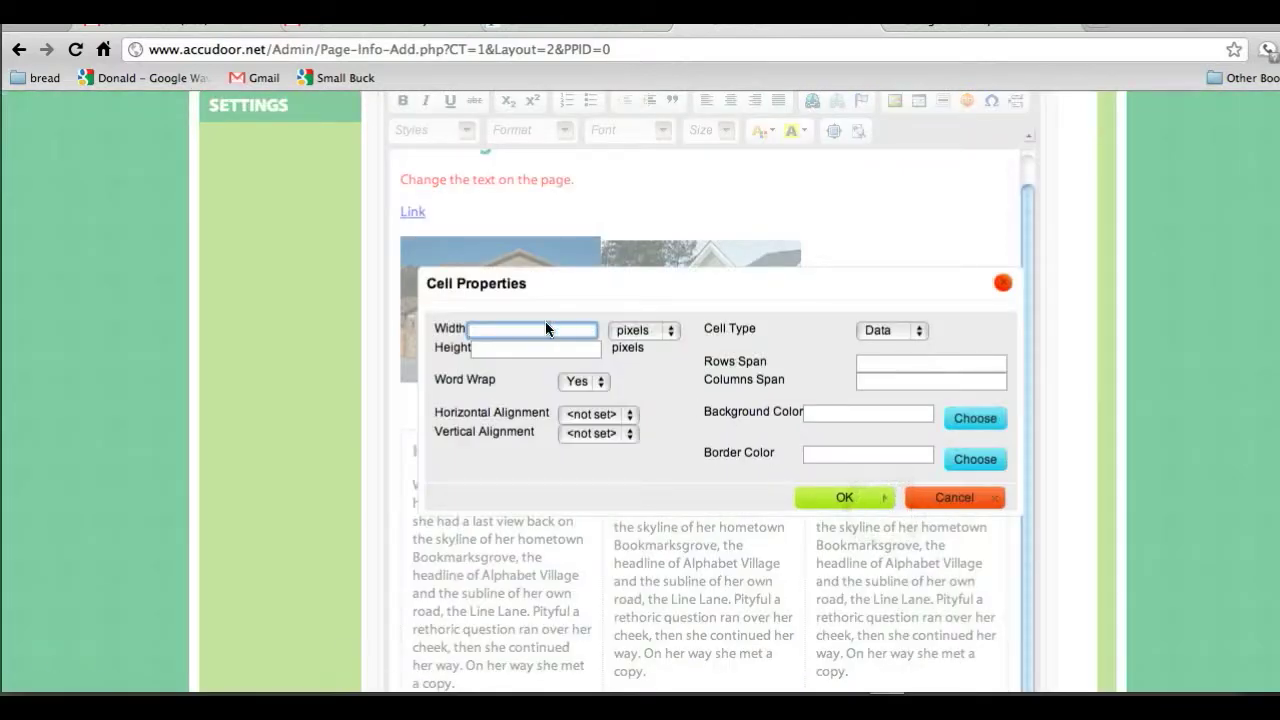
mouse_move(583, 400)
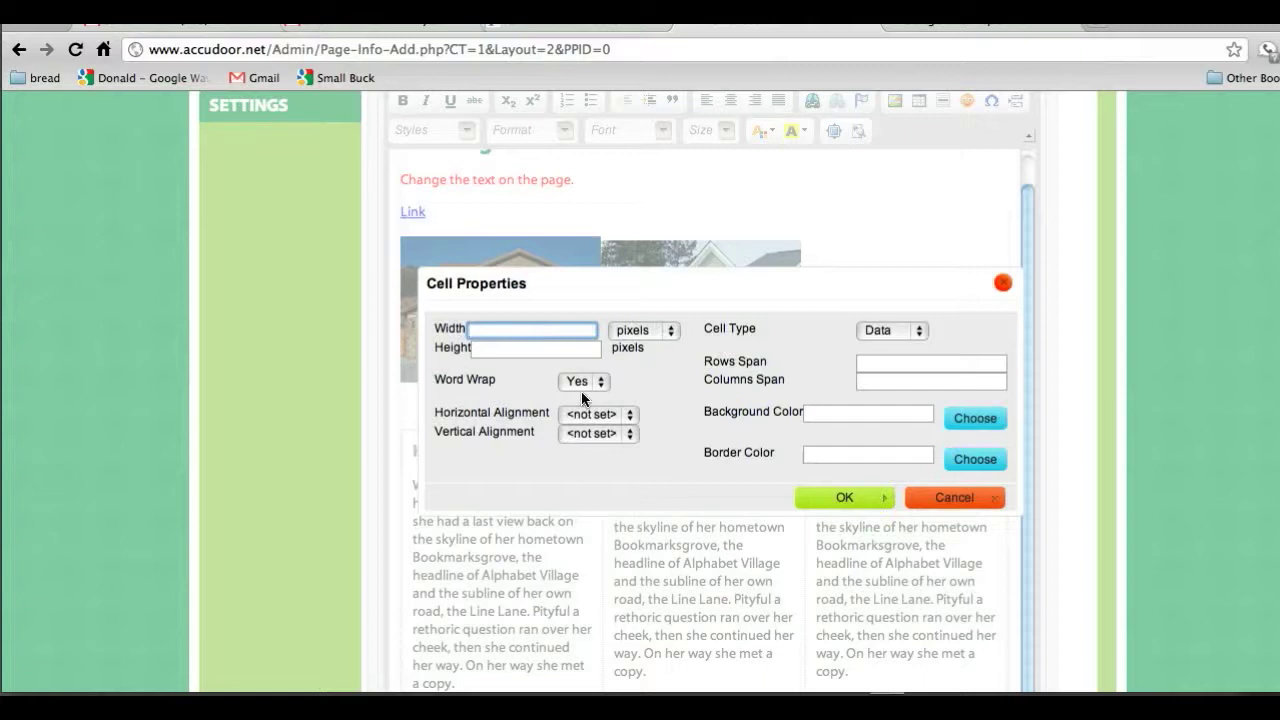
mouse_move(835, 431)
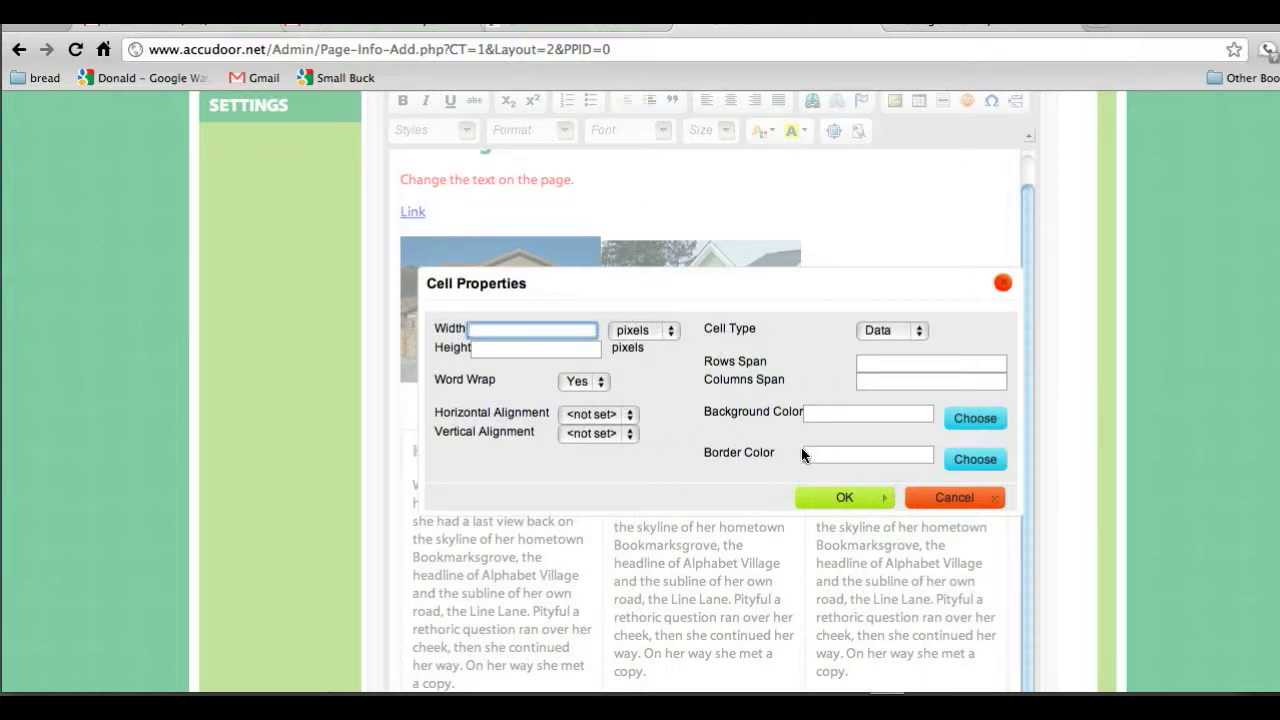
click(953, 497)
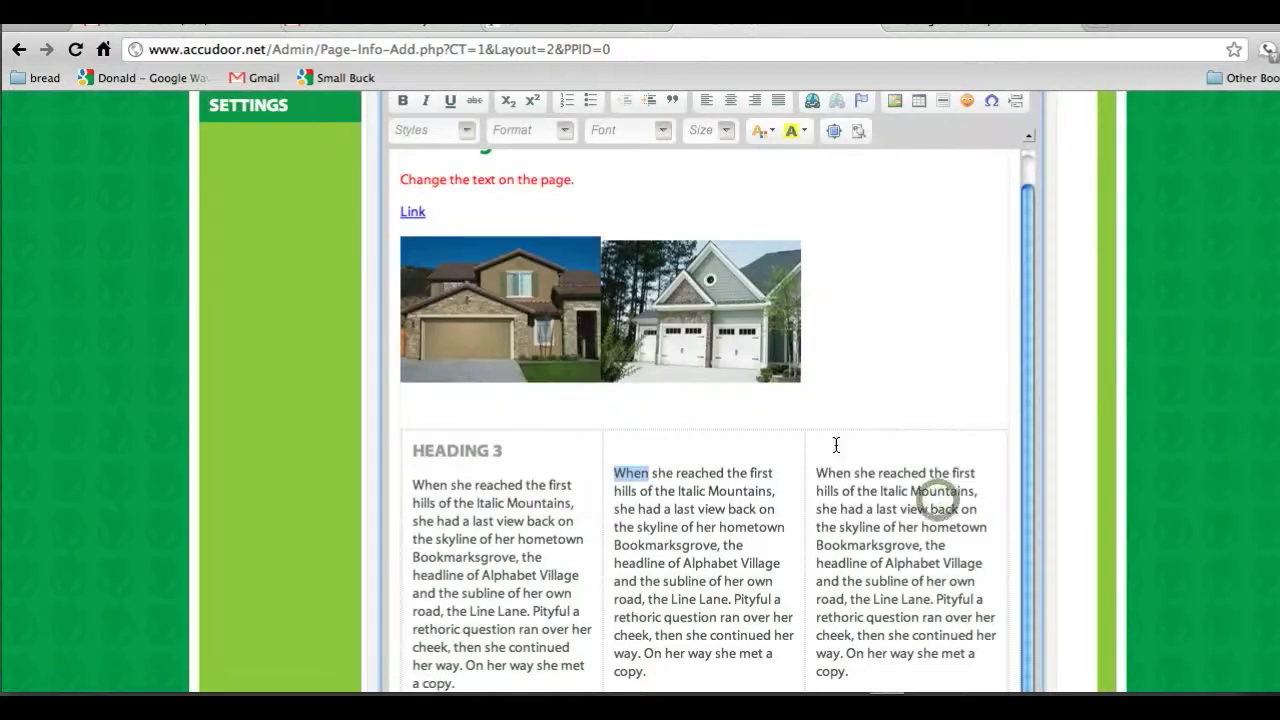
scroll(up, 3)
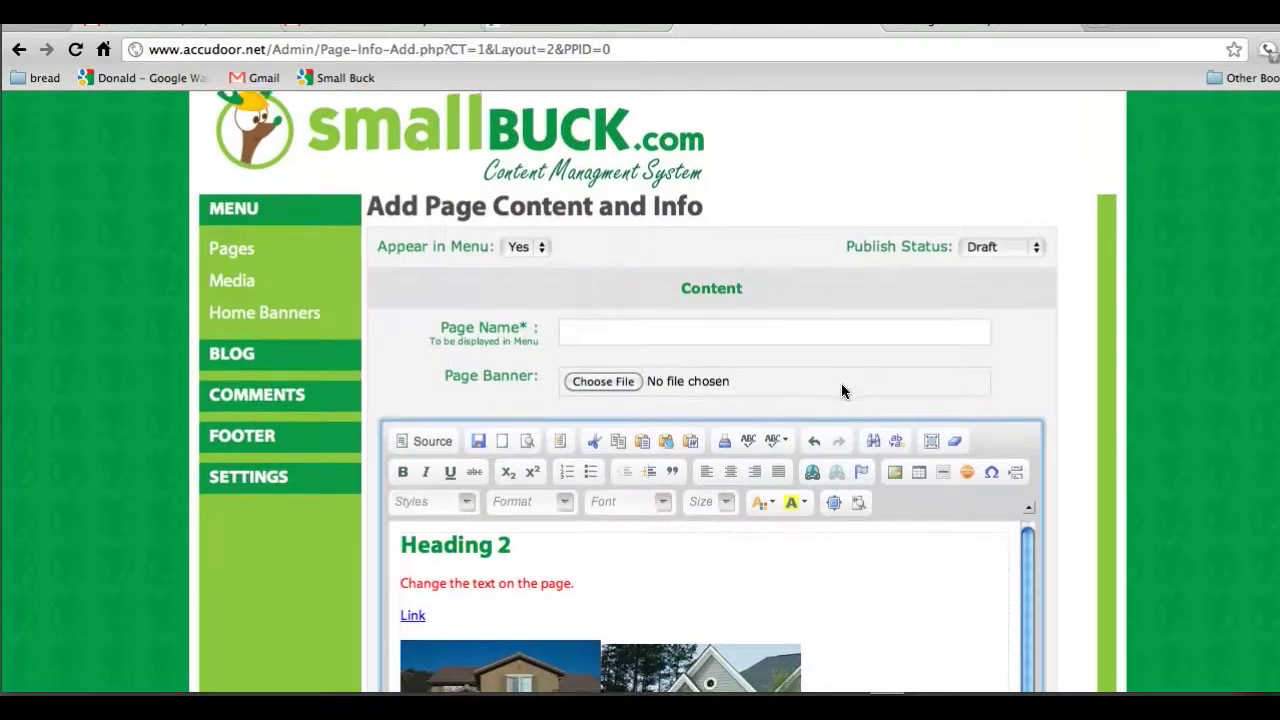
- Enter 'Page' as the page name and review the rest of the form
scroll(down, 3)
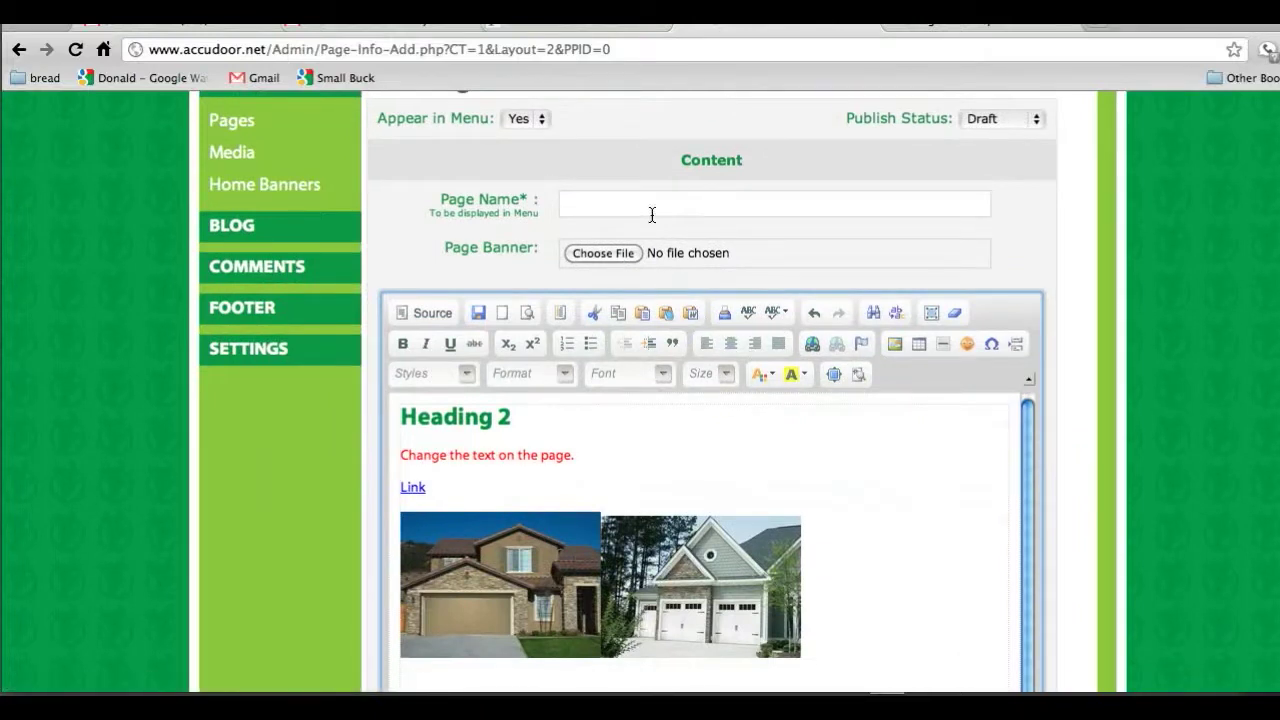
mouse_move(377, 124)
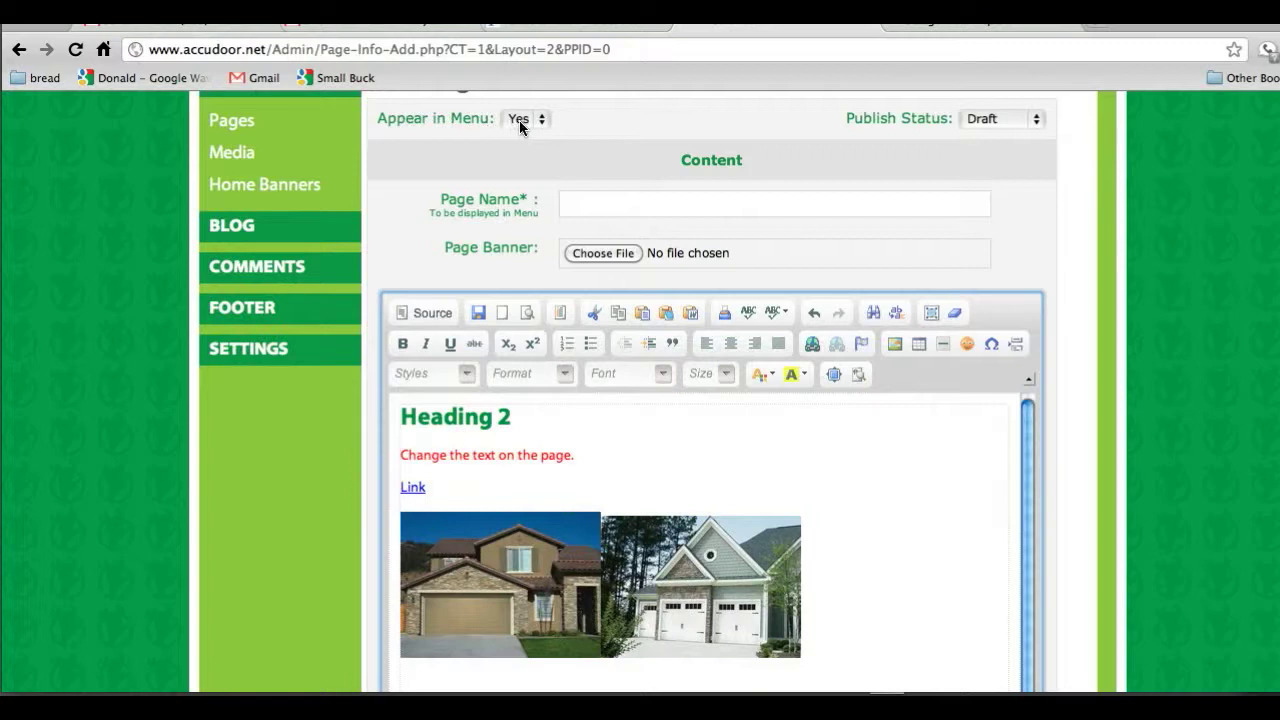
mouse_move(953, 123)
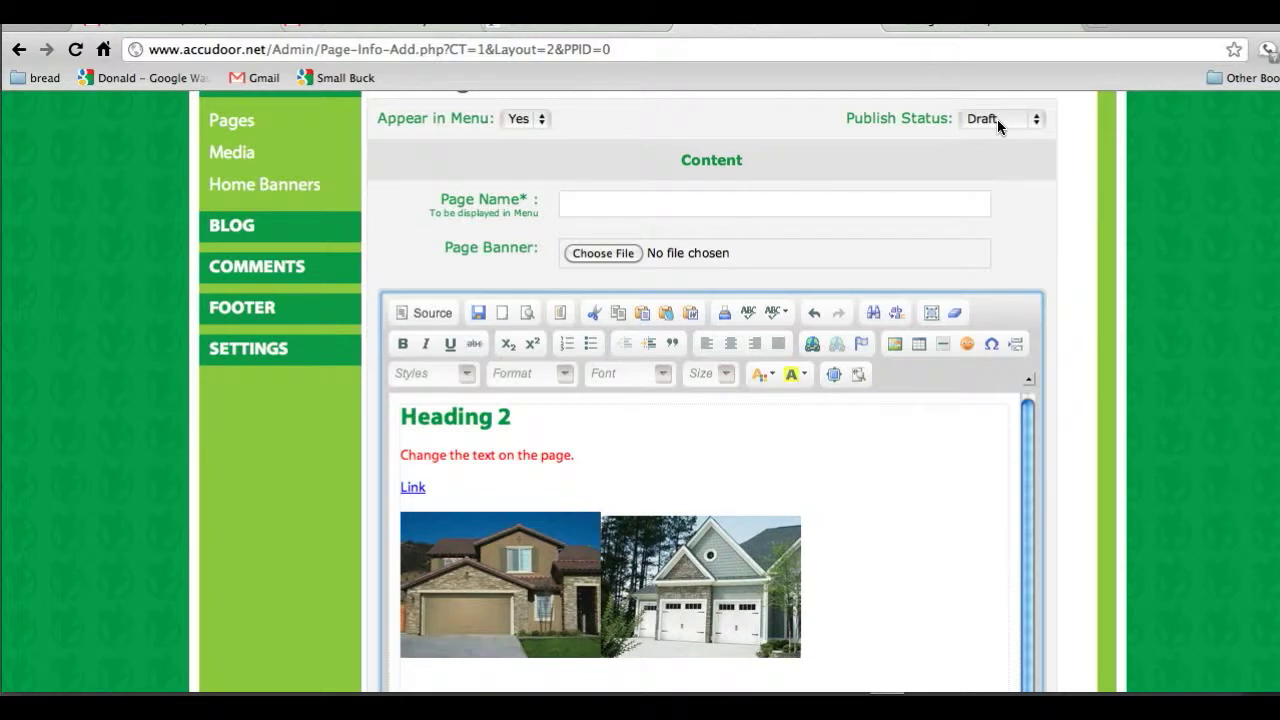
click(1000, 118)
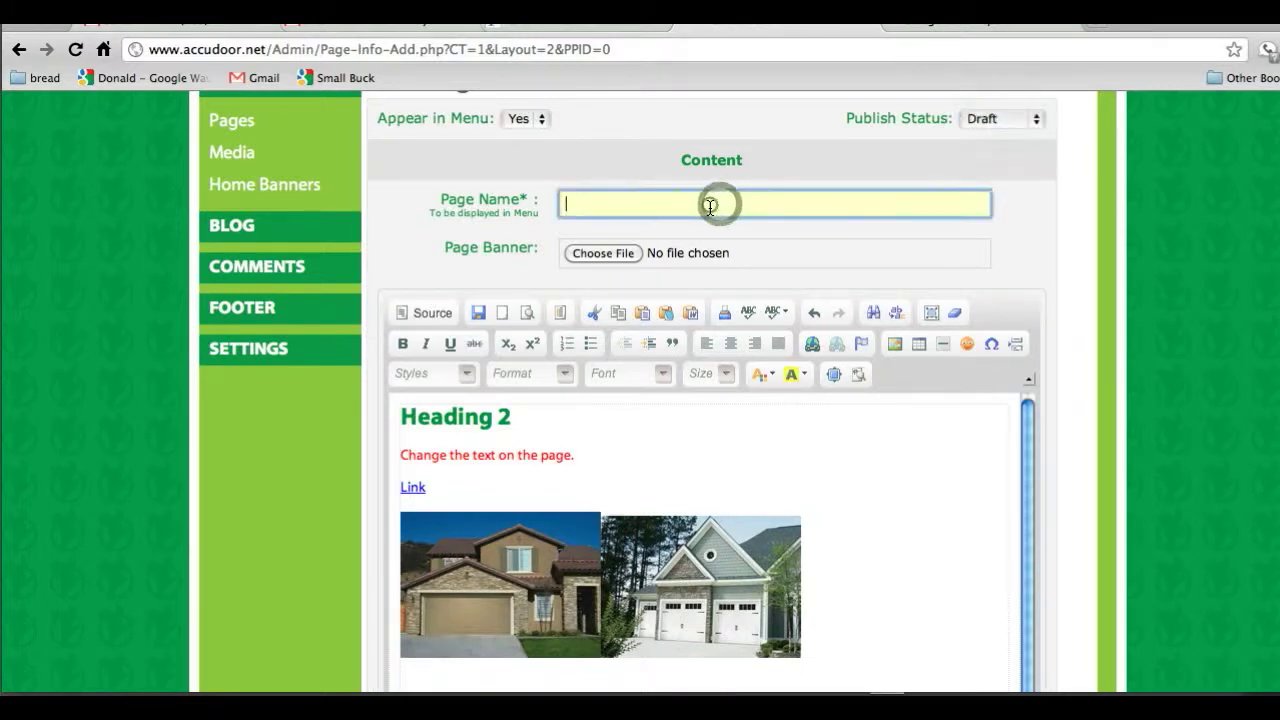
text(Page)
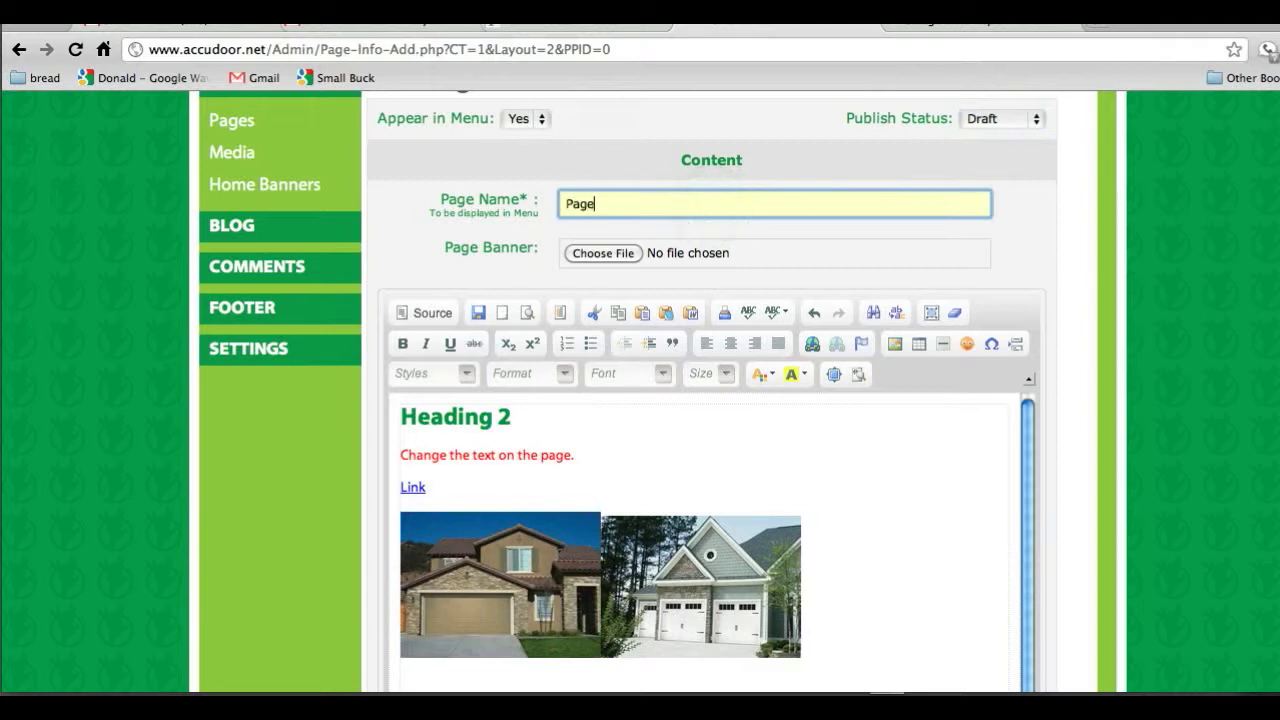
scroll(down, 3)
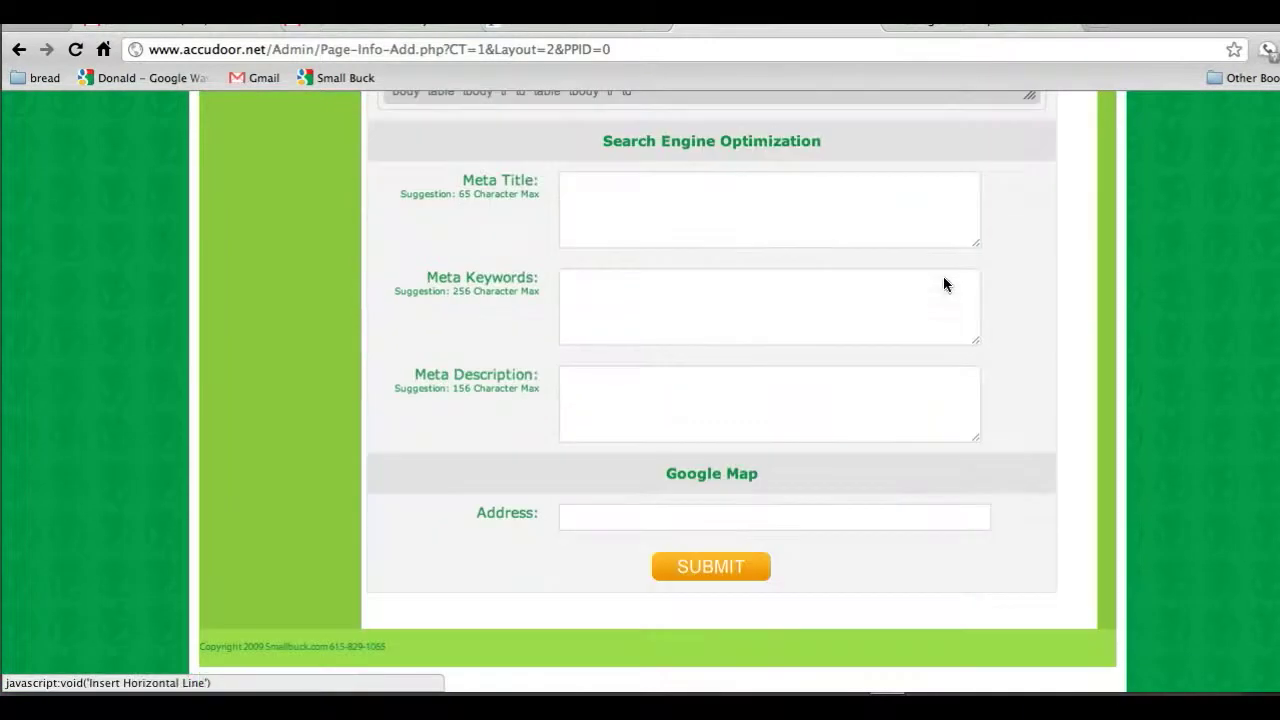
mouse_move(665, 547)
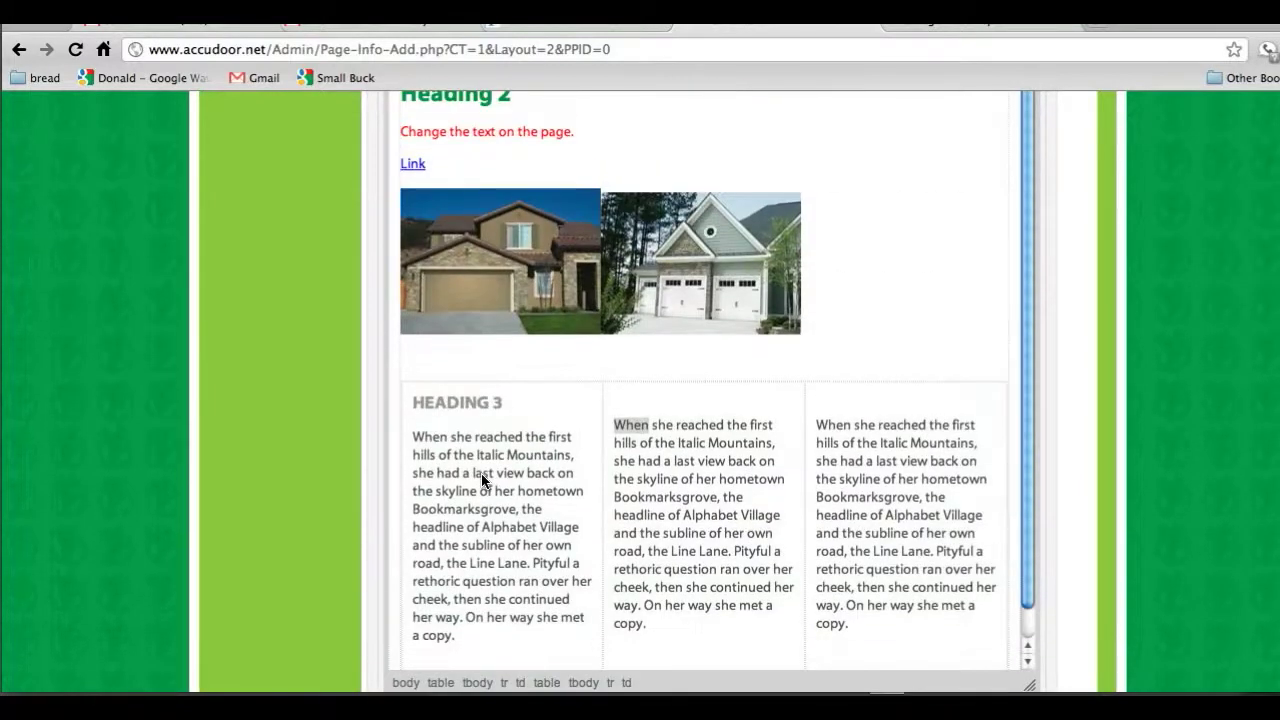
scroll(up, 3)
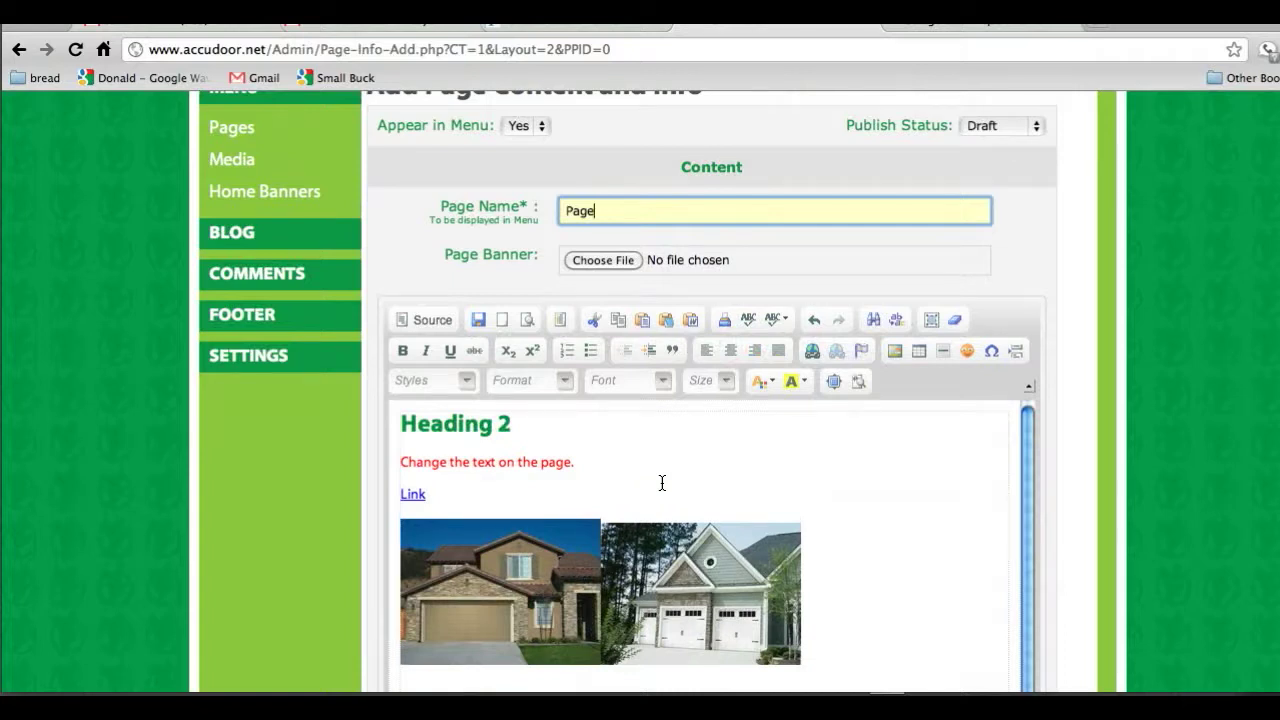
click(231, 127)
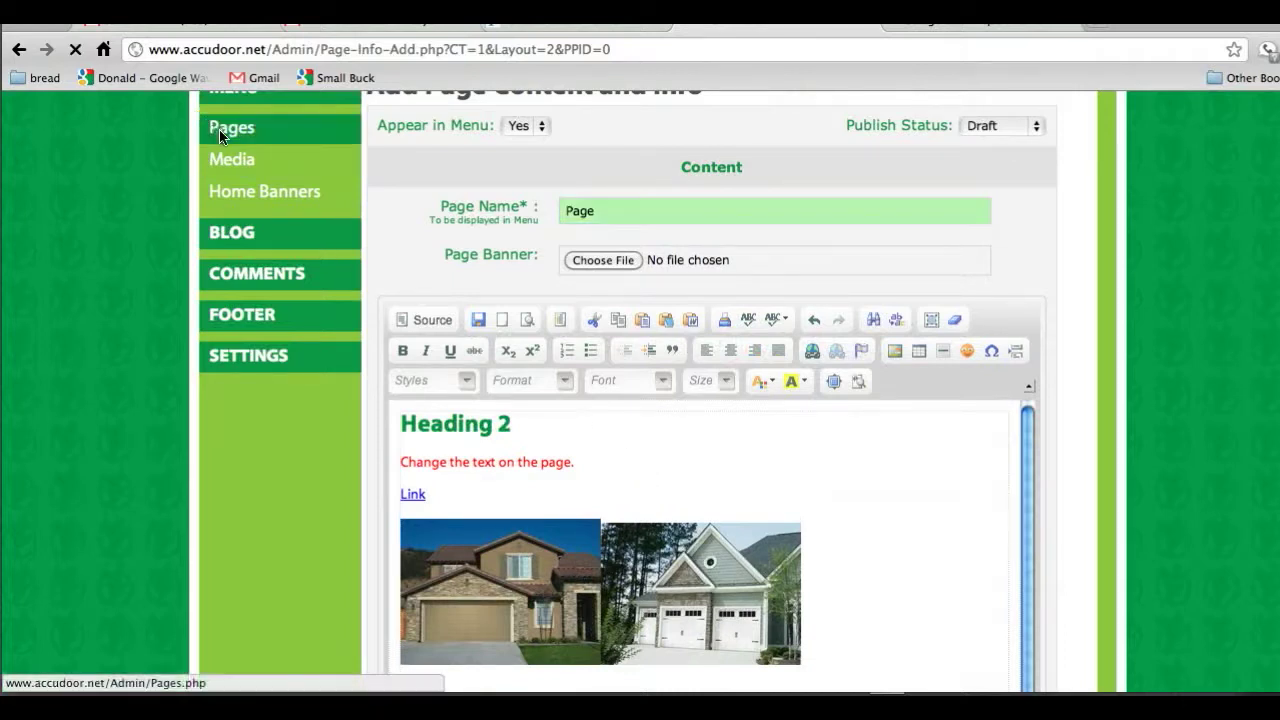
- Discard the unsaved page and return to the Main Pages list via the Pages menu
click(231, 127)
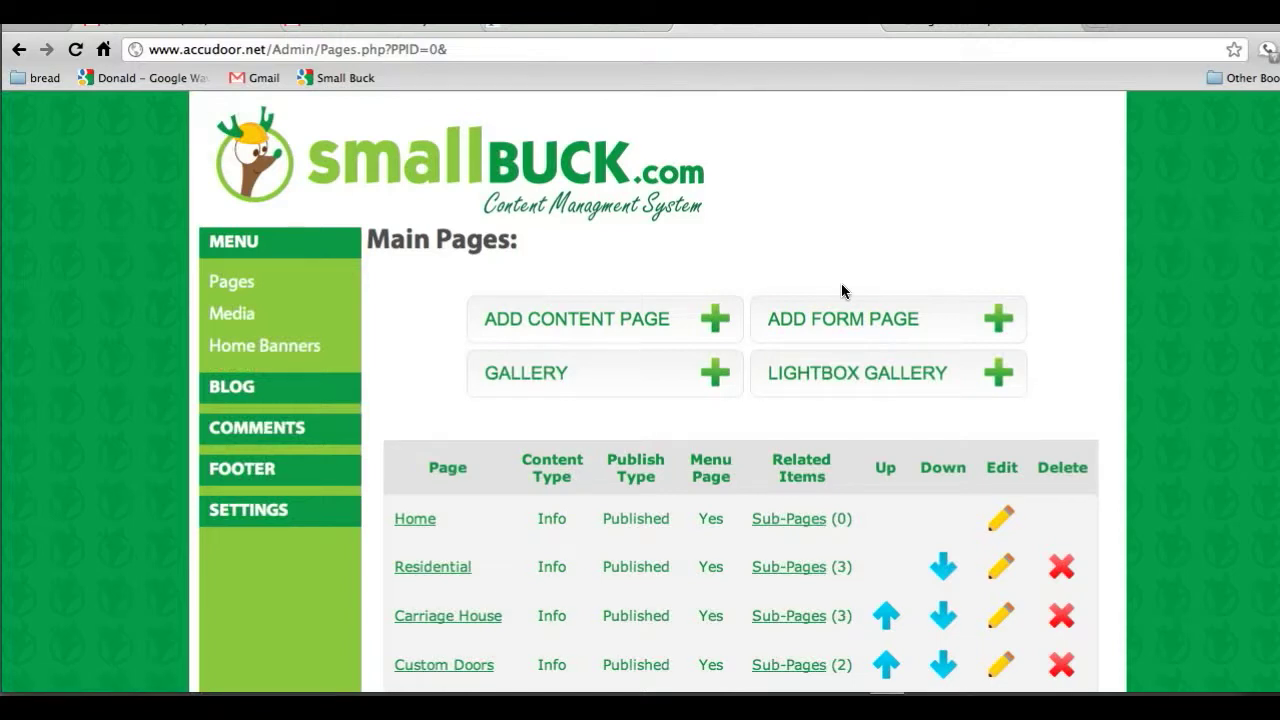
mouse_move(838, 288)
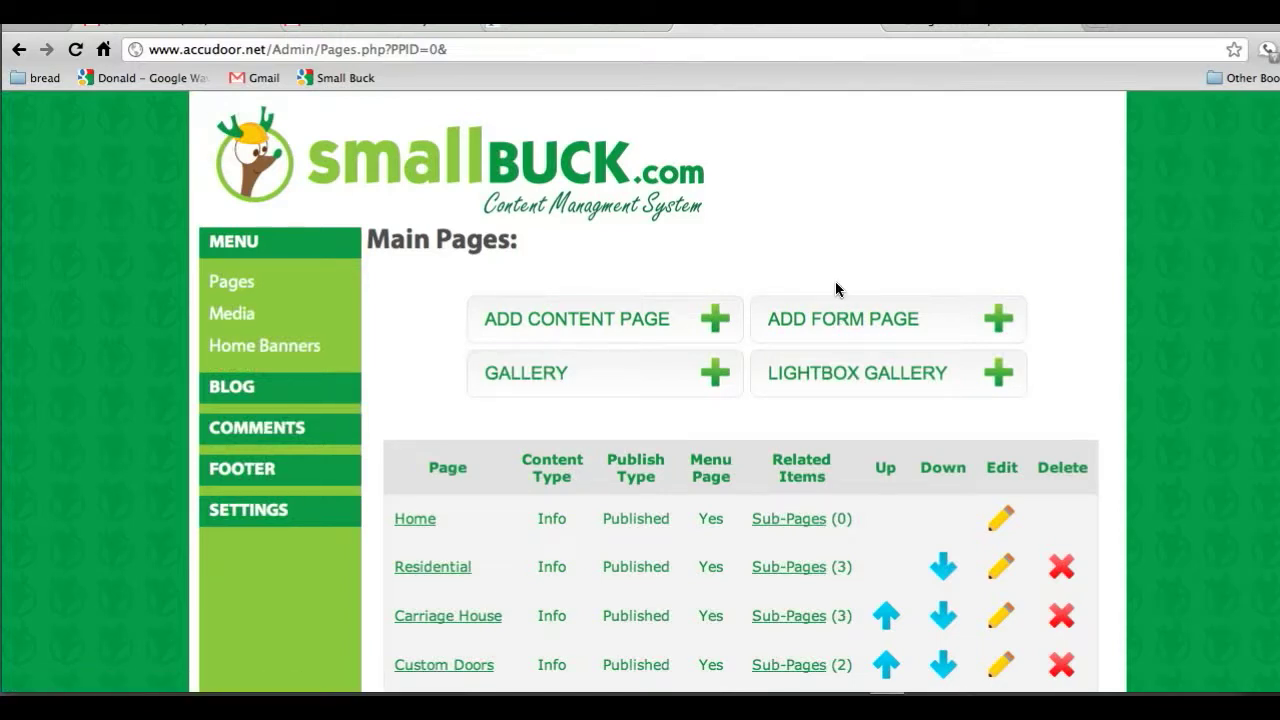